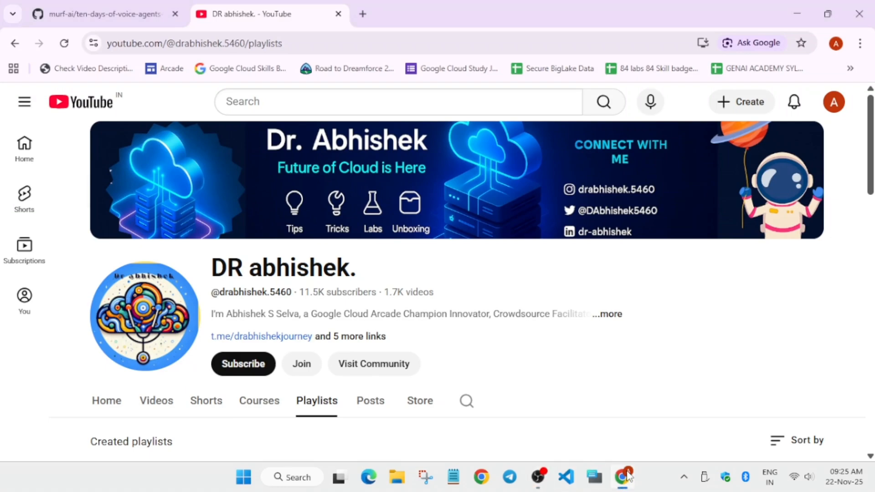
pyautogui.moveTo(651, 397)
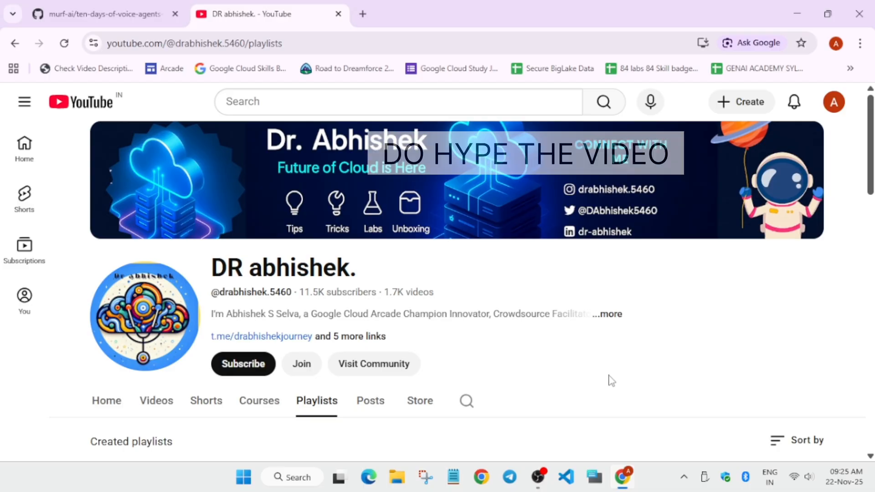
# Open the channel's Videos tab and scroll through its newest uploads, then back to the top
pyautogui.scroll(-3)
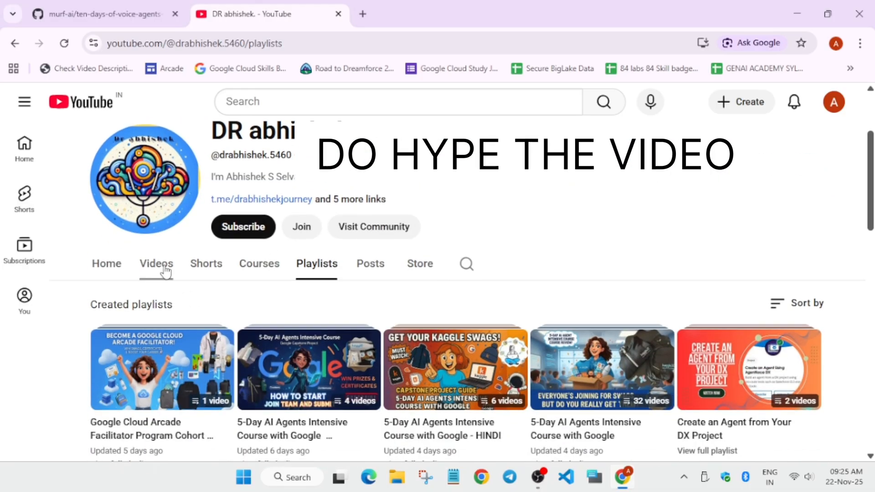
pyautogui.click(157, 264)
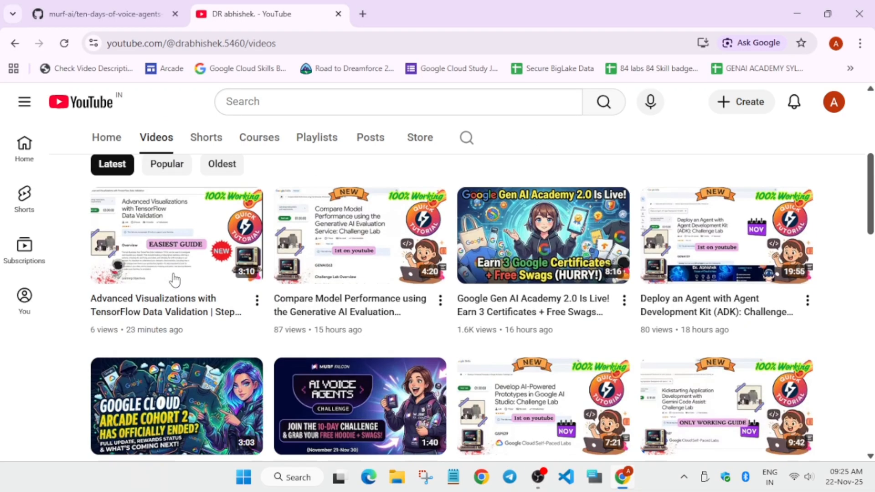
pyautogui.scroll(-3)
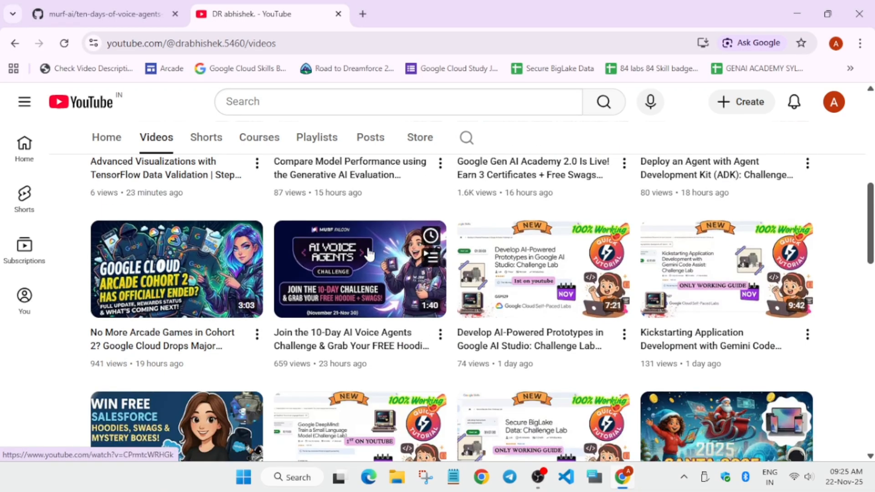
pyautogui.scroll(3)
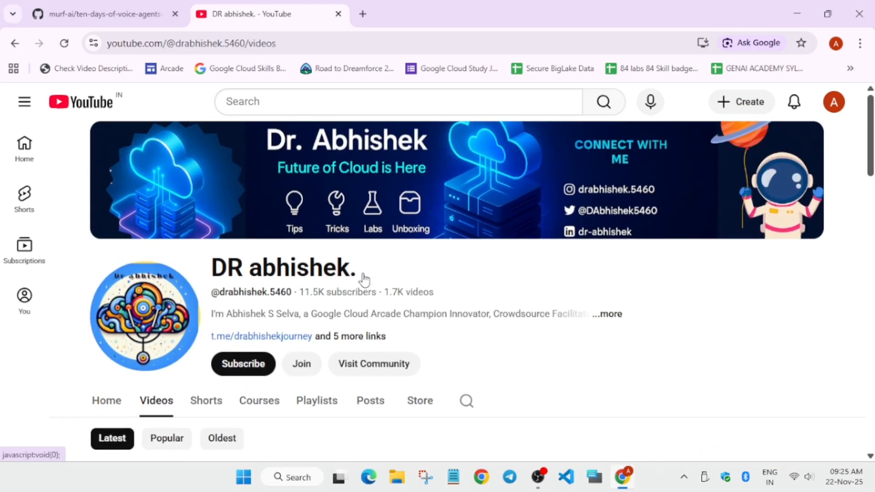
pyautogui.moveTo(407, 273)
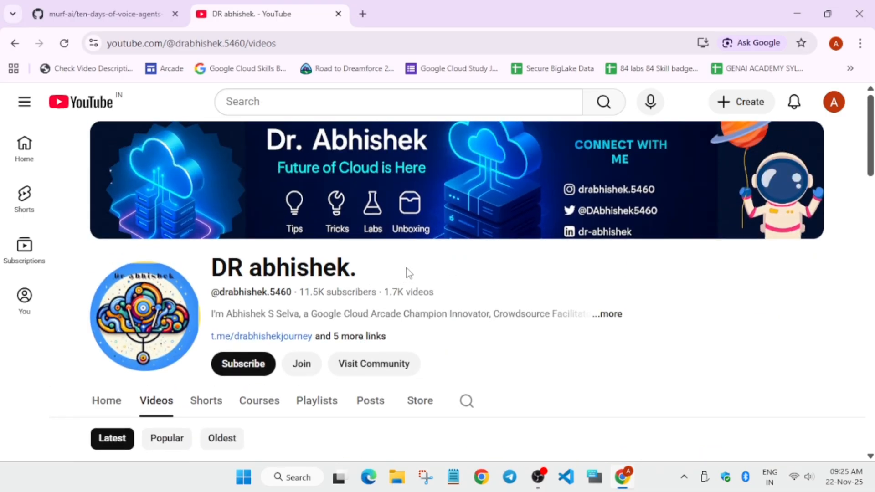
pyautogui.moveTo(474, 252)
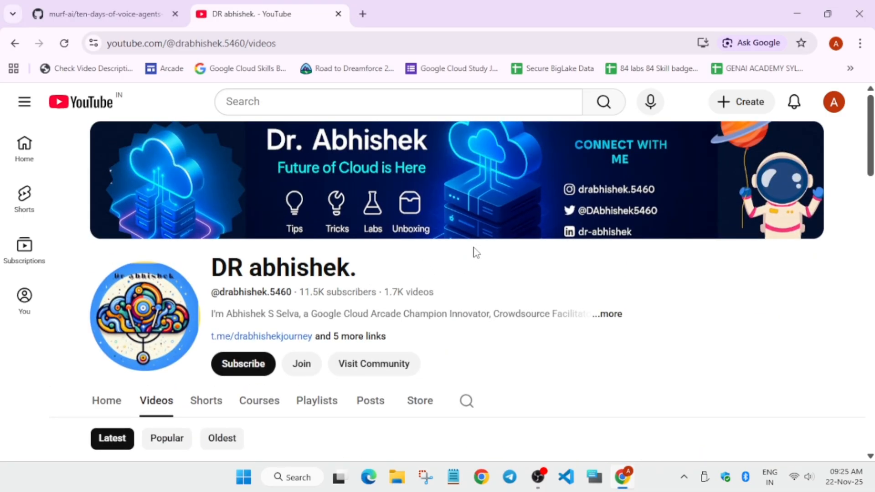
pyautogui.moveTo(458, 251)
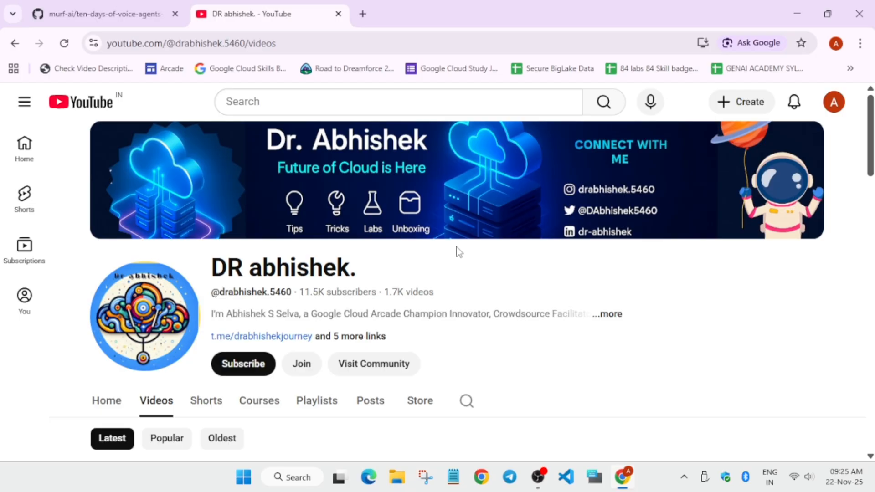
pyautogui.moveTo(449, 251)
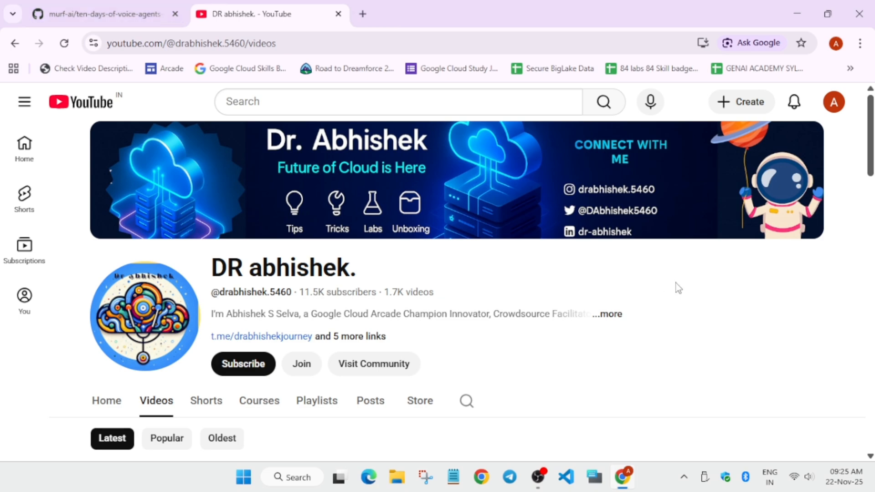
pyautogui.moveTo(596, 296)
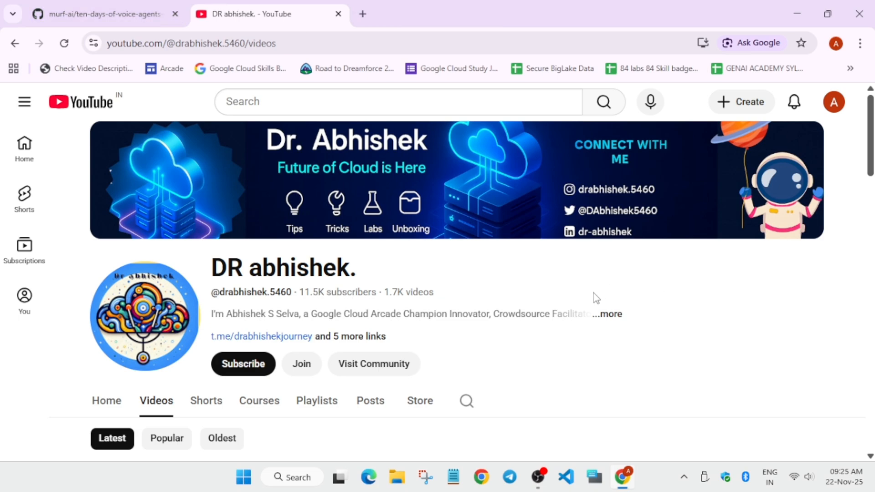
pyautogui.moveTo(590, 294)
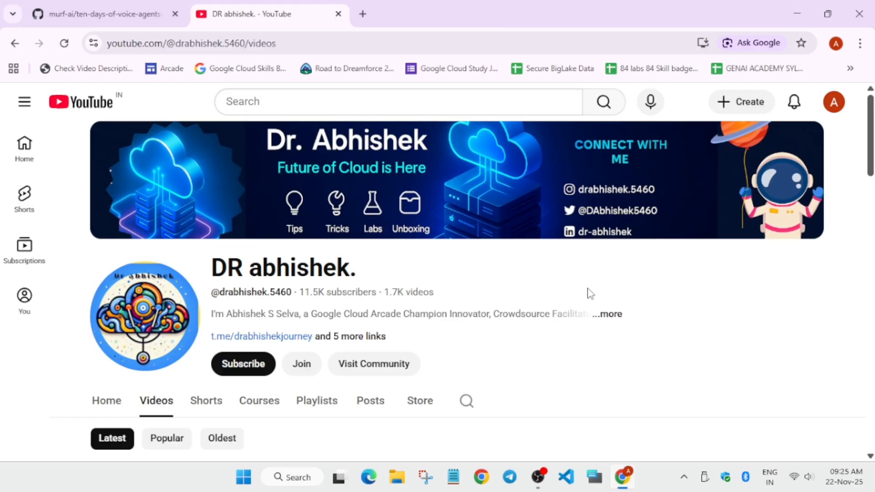
pyautogui.moveTo(584, 318)
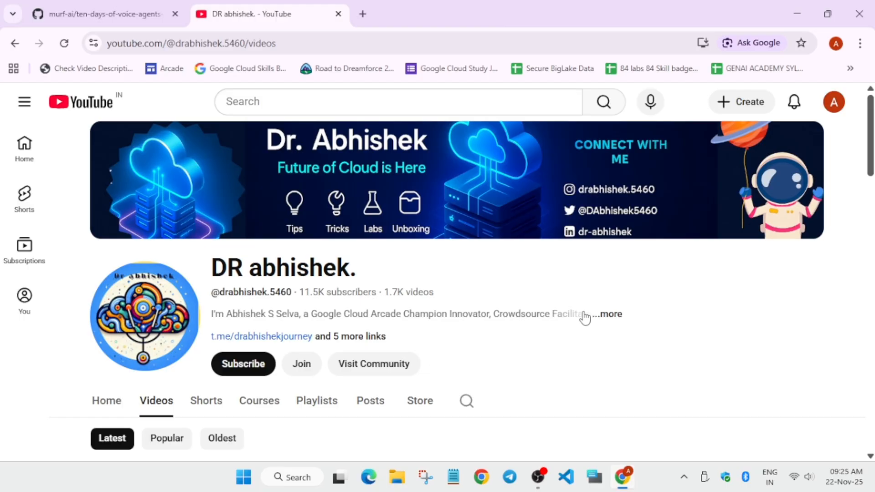
pyautogui.moveTo(594, 325)
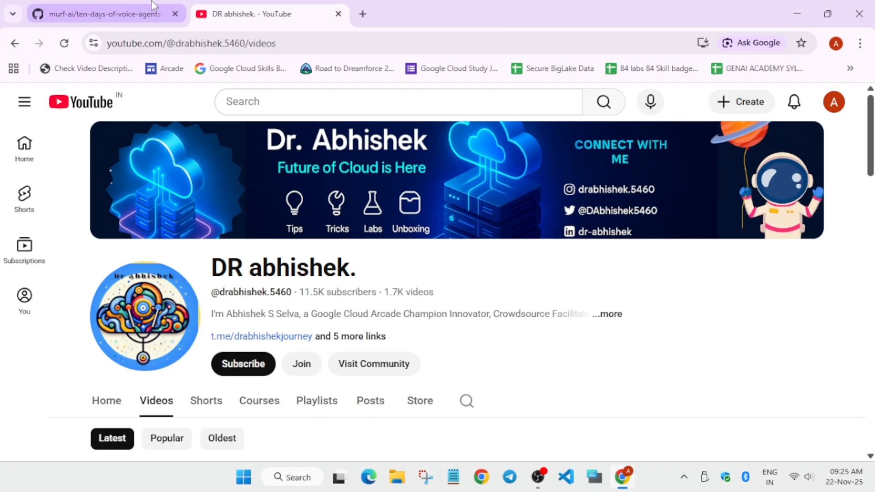
# Switch to the murf-ai ten-days-of-voice-agents-2025 tab and read the README down to Repository Structure
pyautogui.click(106, 14)
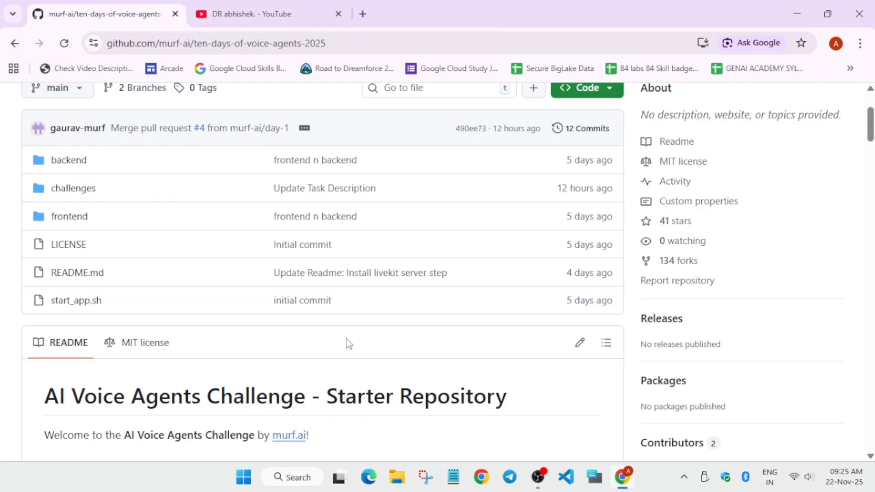
pyautogui.scroll(-3)
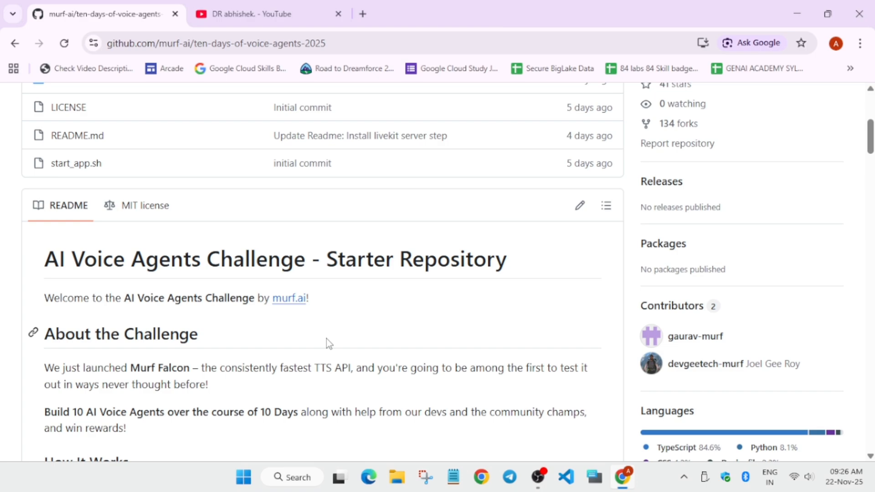
pyautogui.moveTo(323, 343)
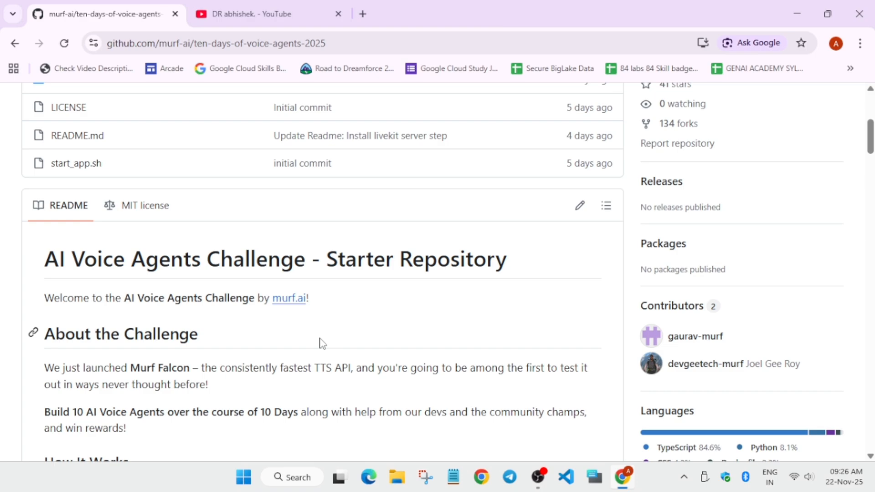
pyautogui.moveTo(348, 326)
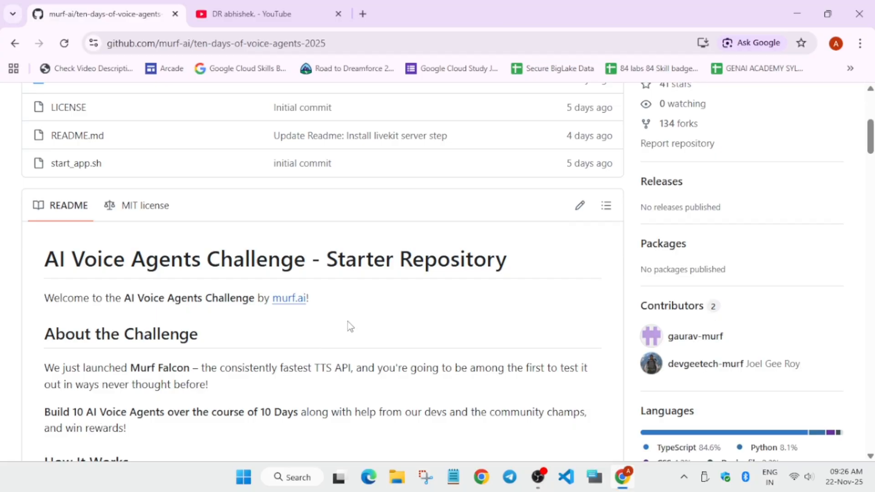
pyautogui.scroll(-3)
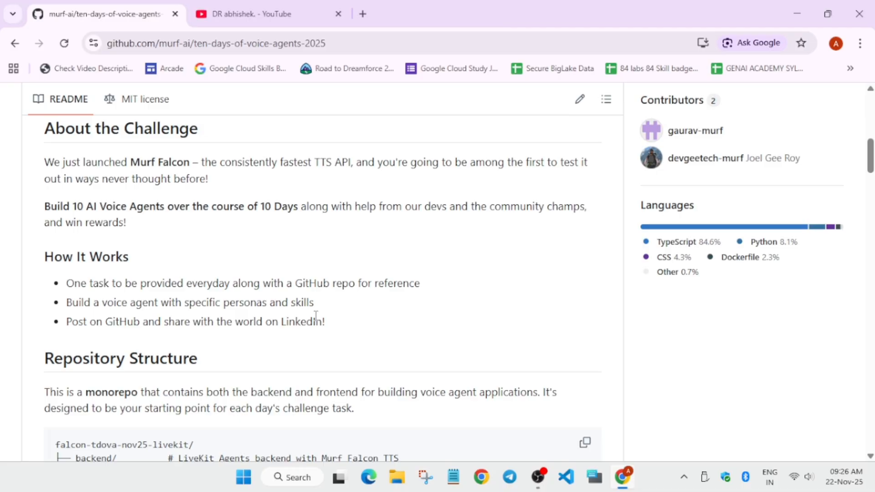
pyautogui.scroll(-3)
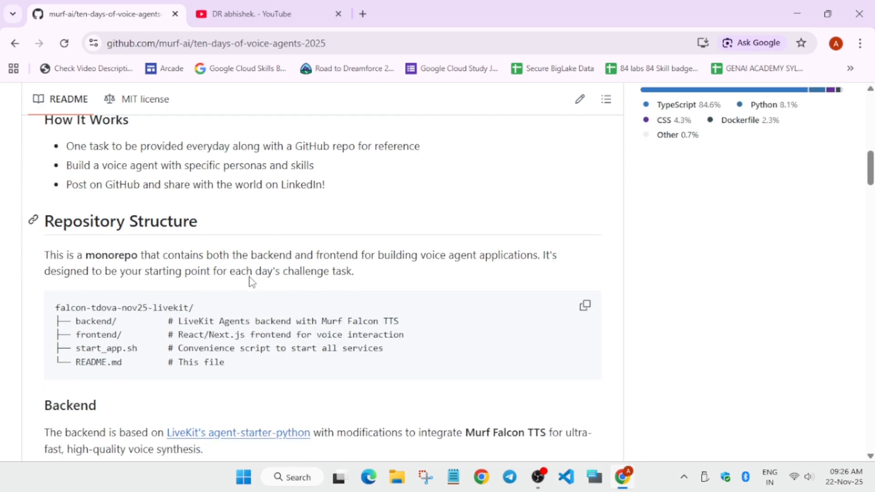
pyautogui.scroll(-3)
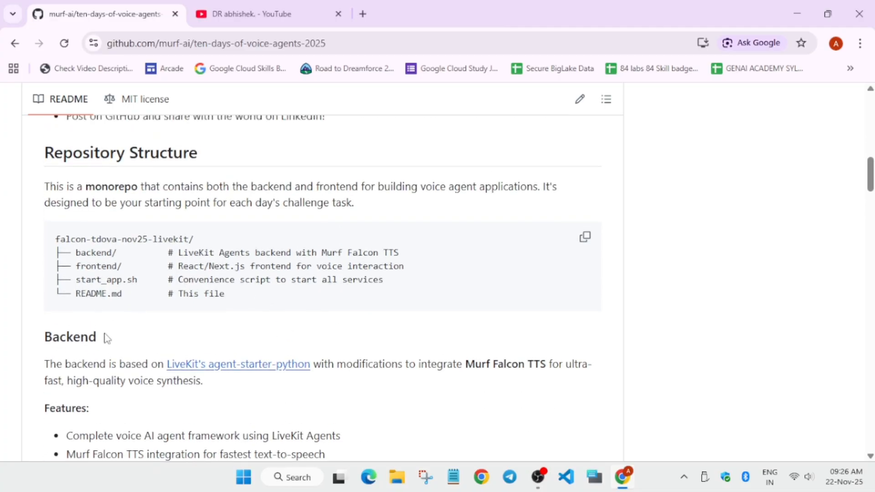
# Scroll the README past the Backend and Frontend features to Quick Start > Prerequisites
pyautogui.scroll(-3)
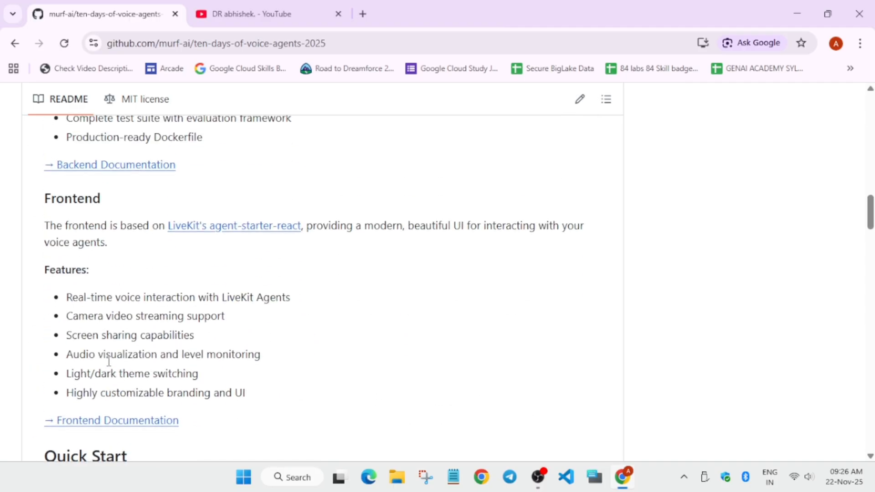
pyautogui.scroll(-3)
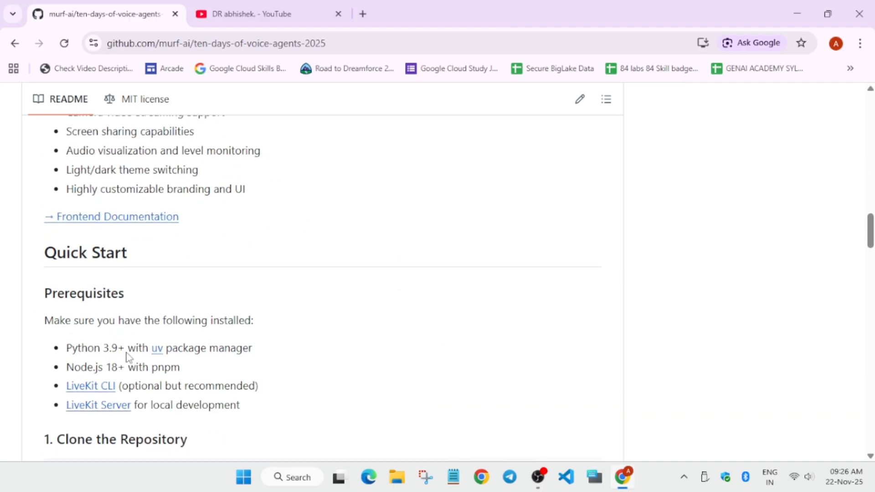
pyautogui.moveTo(629, 282)
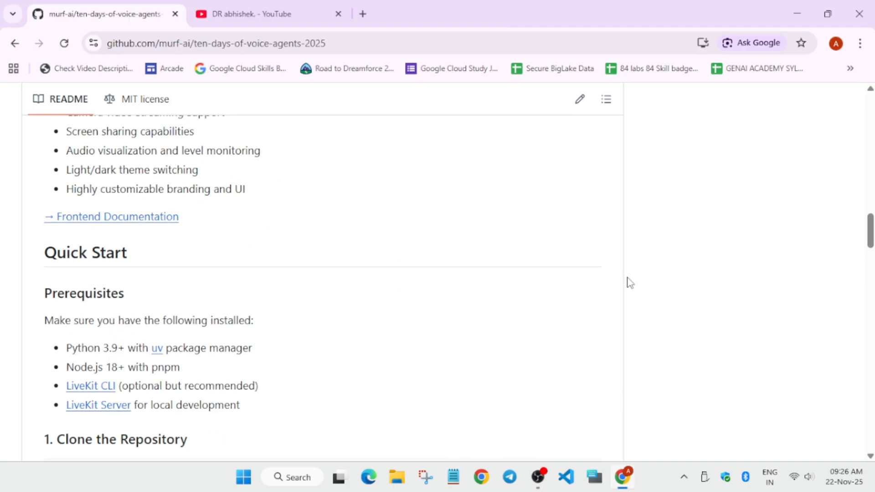
pyautogui.scroll(-3)
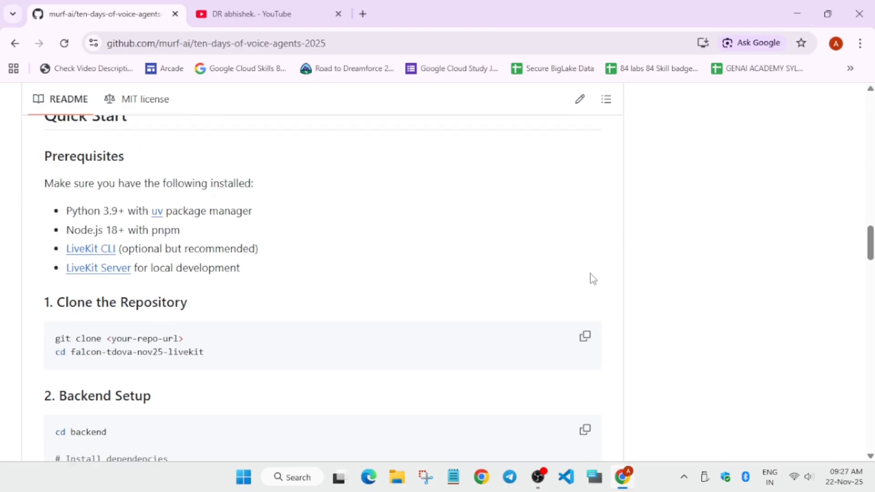
pyautogui.scroll(3)
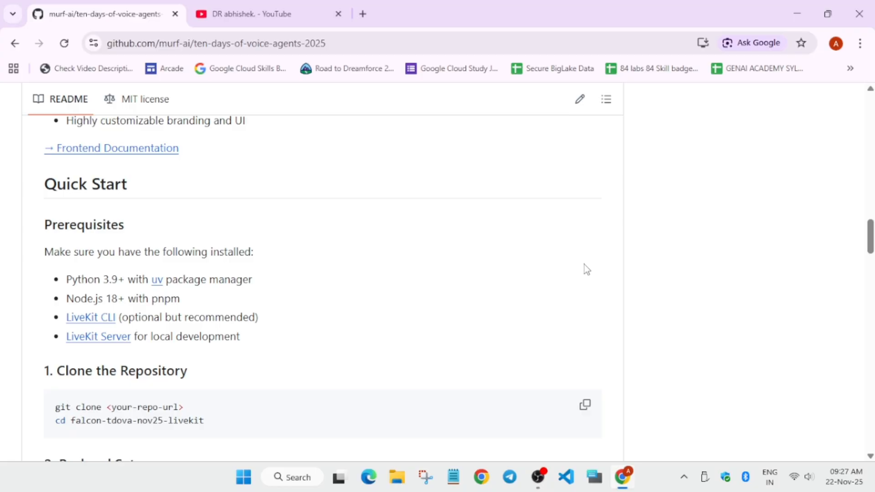
pyautogui.moveTo(147, 298)
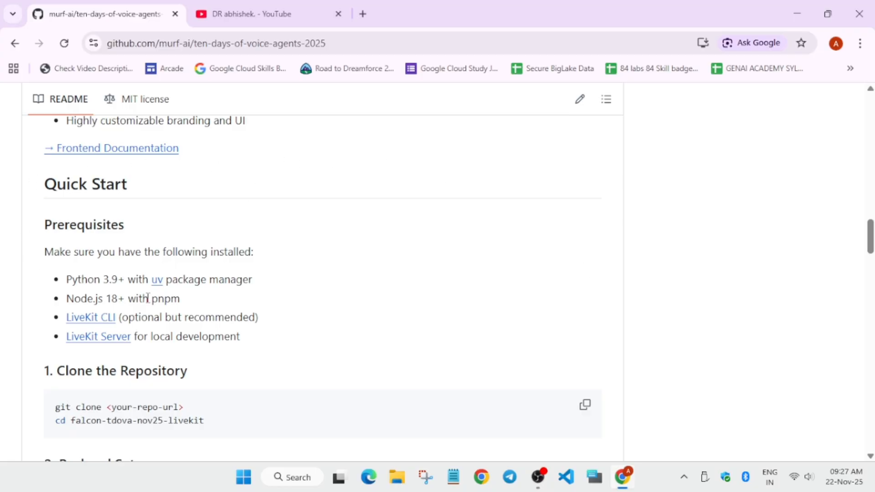
# Open the uv docs in a new tab, view its Windows install command, then return to the README
pyautogui.rightClick(157, 279)
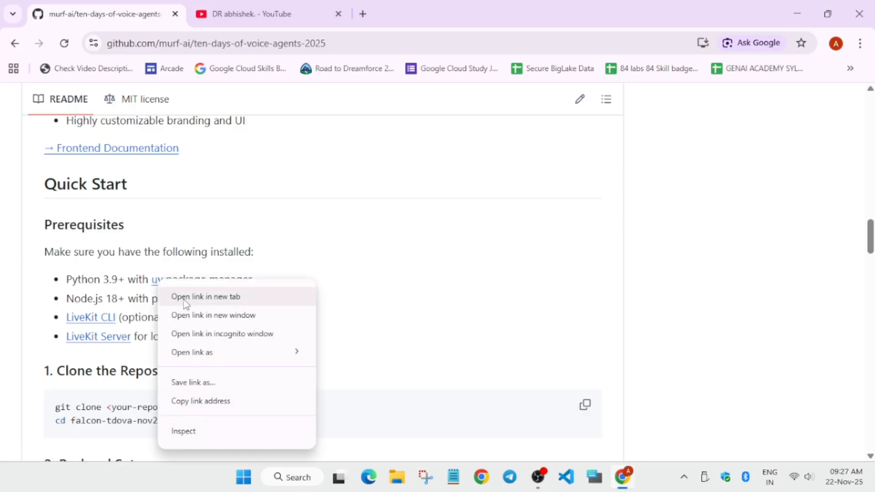
pyautogui.click(206, 297)
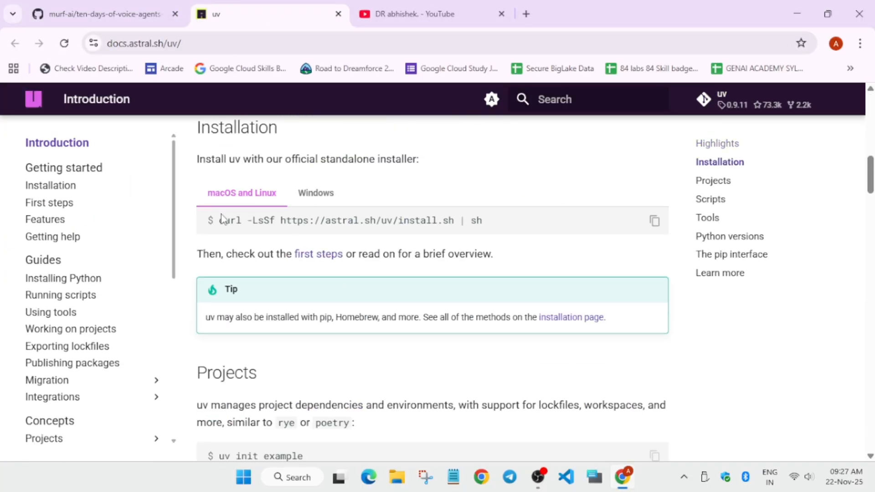
pyautogui.moveTo(534, 233)
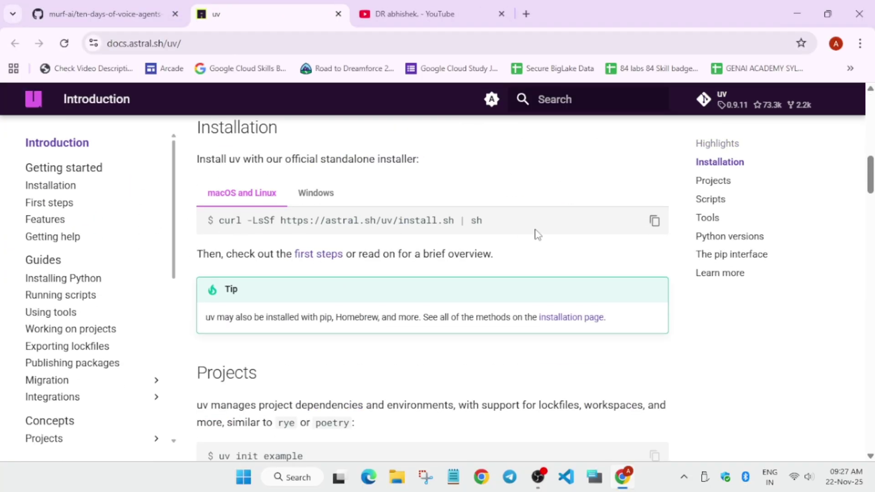
pyautogui.moveTo(316, 192)
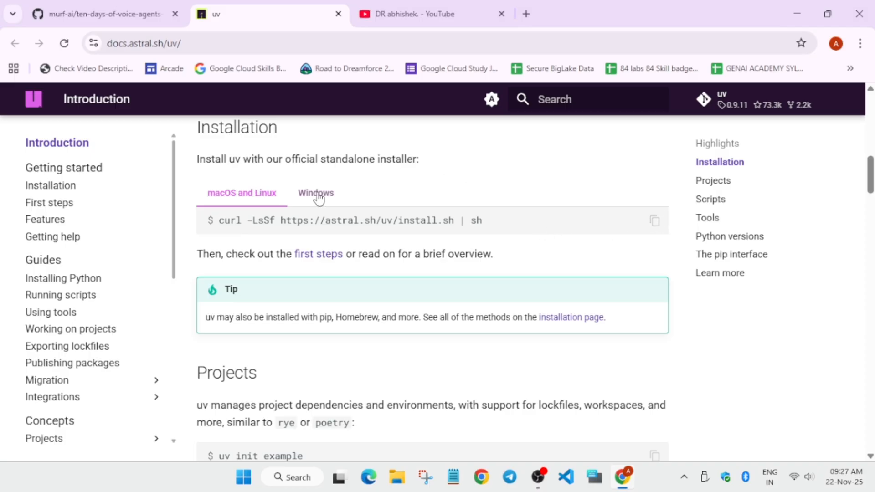
pyautogui.click(315, 192)
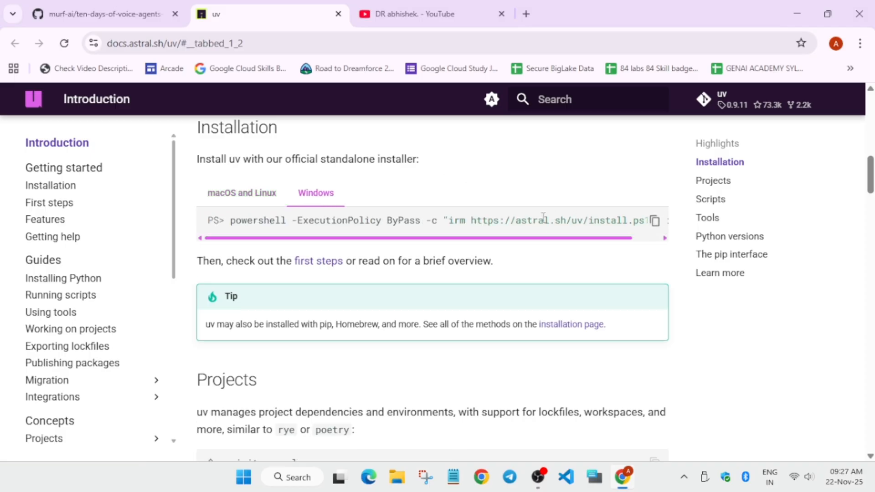
pyautogui.click(654, 221)
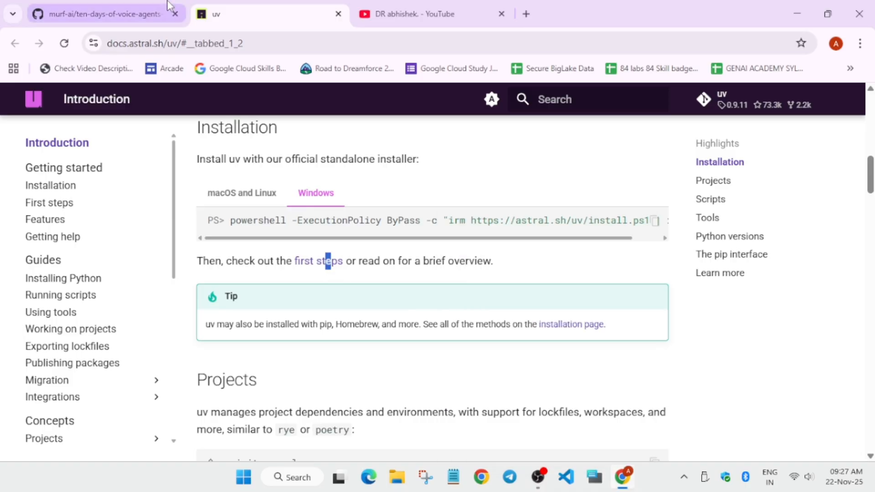
pyautogui.click(103, 13)
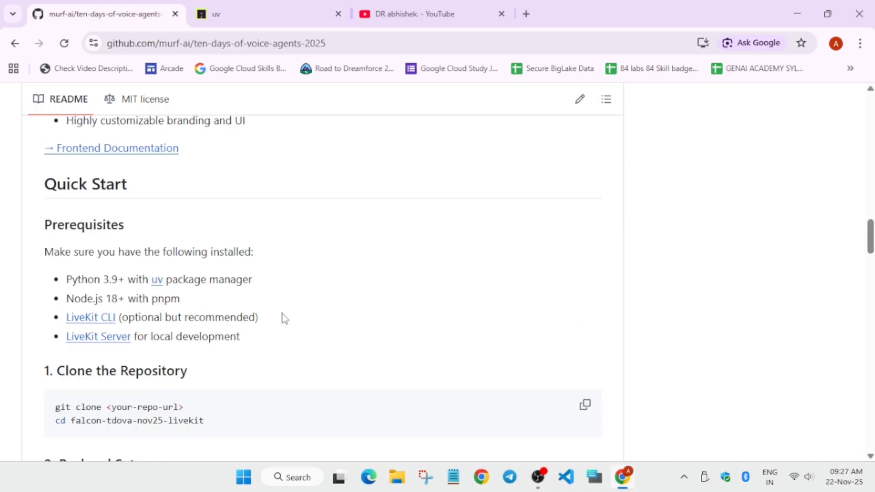
pyautogui.moveTo(360, 5)
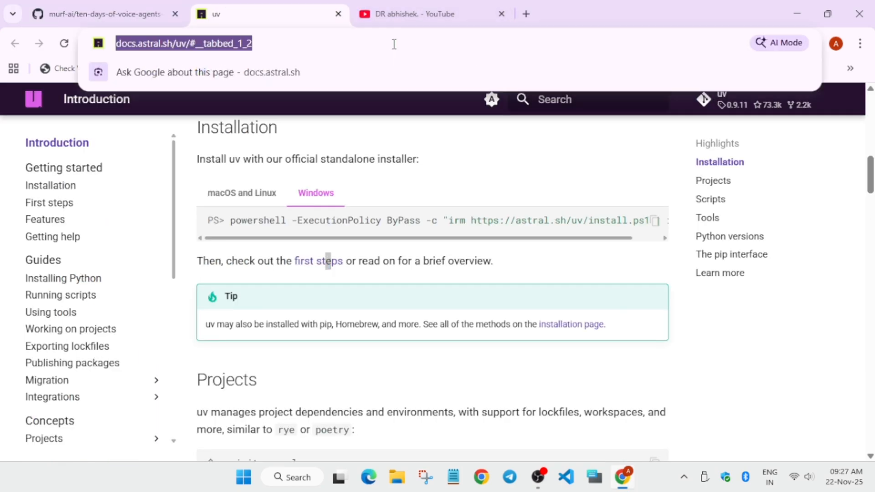
# Search 'nodejs', open nodejs.org's download page, and scroll to the Windows Installer (.msi)
pyautogui.write('nodejs')
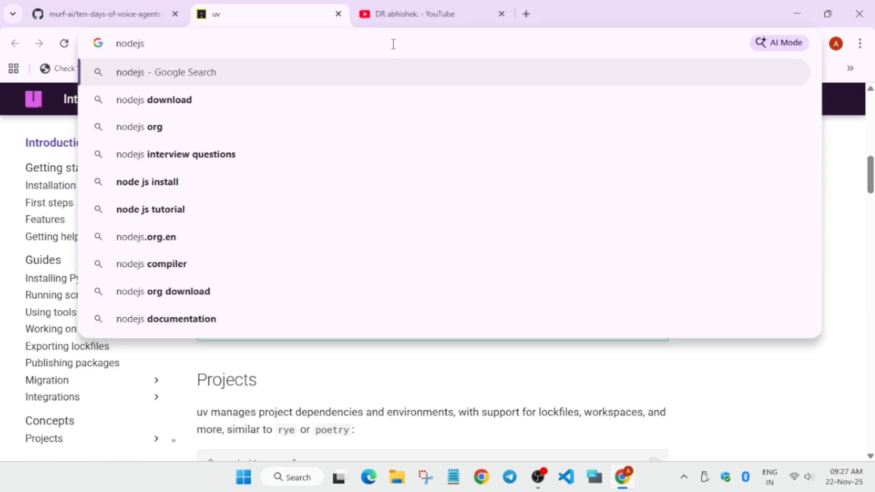
pyautogui.moveTo(240, 82)
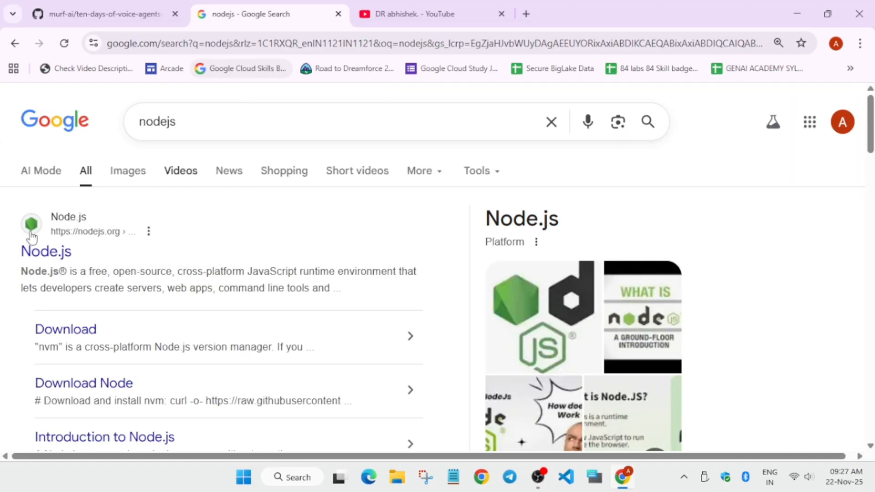
pyautogui.click(45, 251)
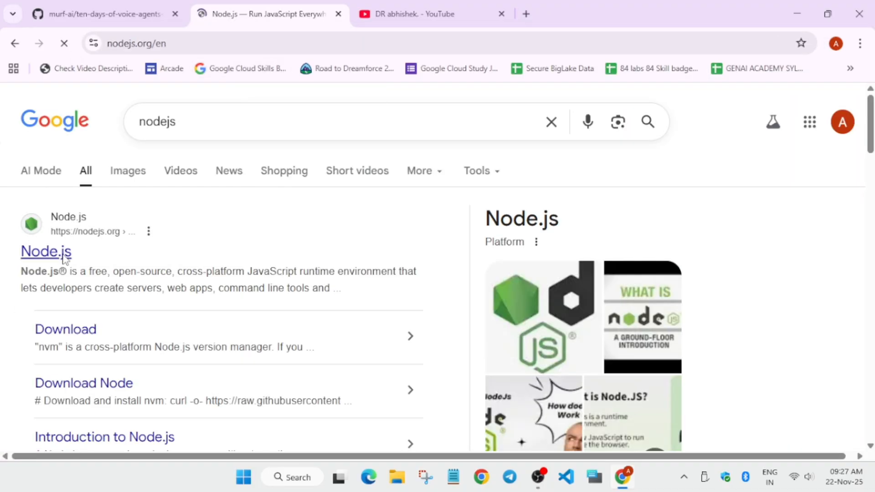
pyautogui.click(46, 251)
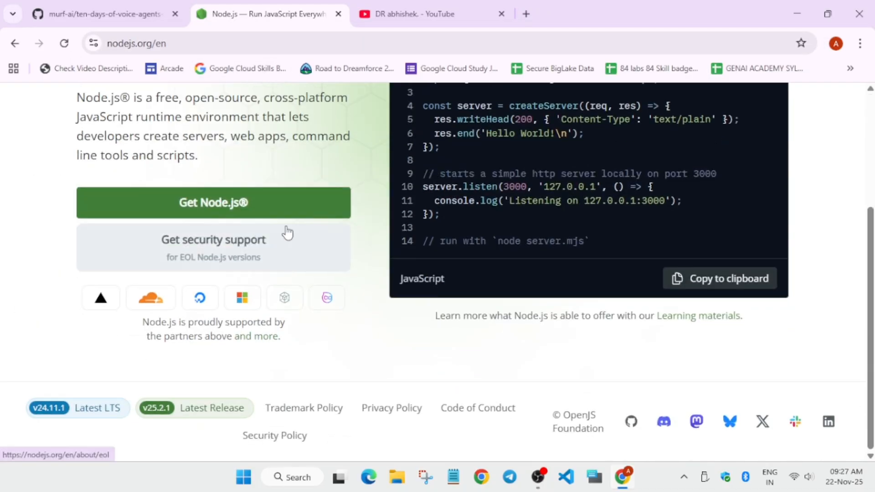
pyautogui.click(214, 202)
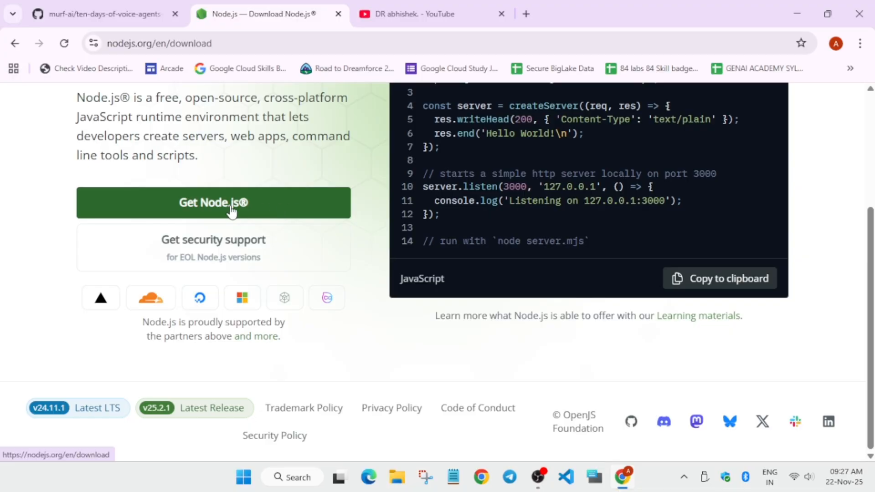
pyautogui.scroll(-3)
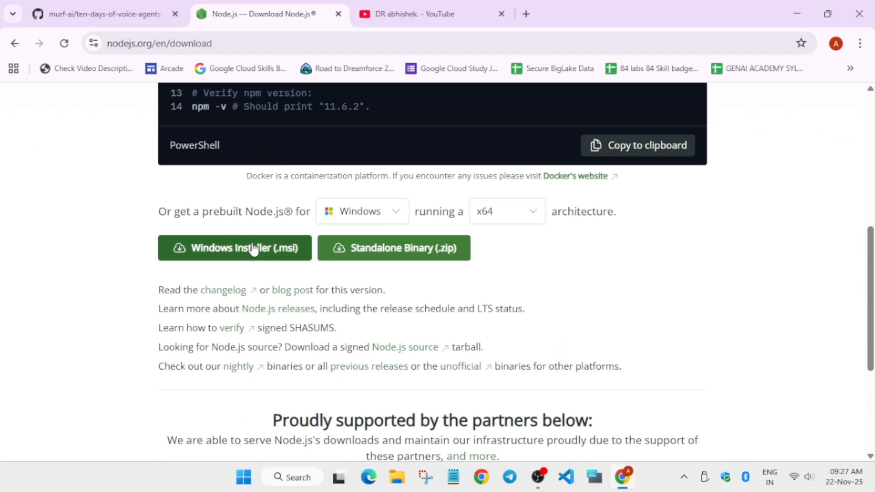
pyautogui.moveTo(496, 252)
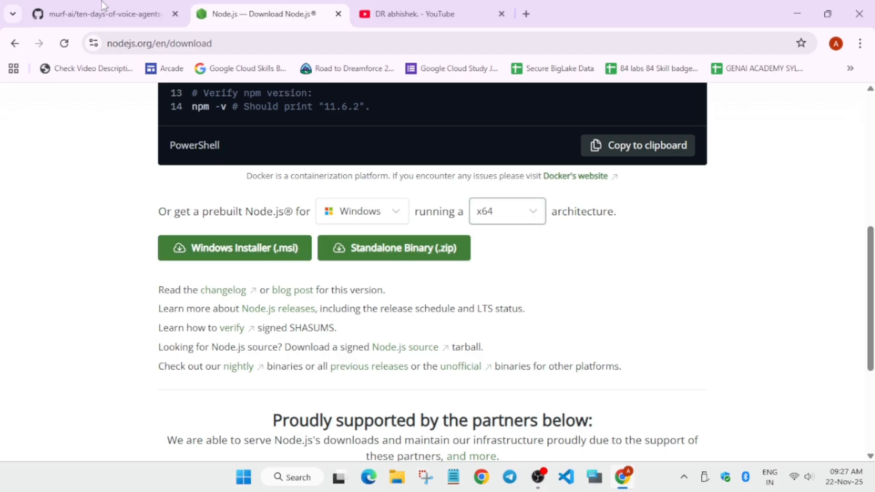
# Check the repository prerequisites again, then search 'nodejs with pnpm' from the address bar
pyautogui.click(100, 15)
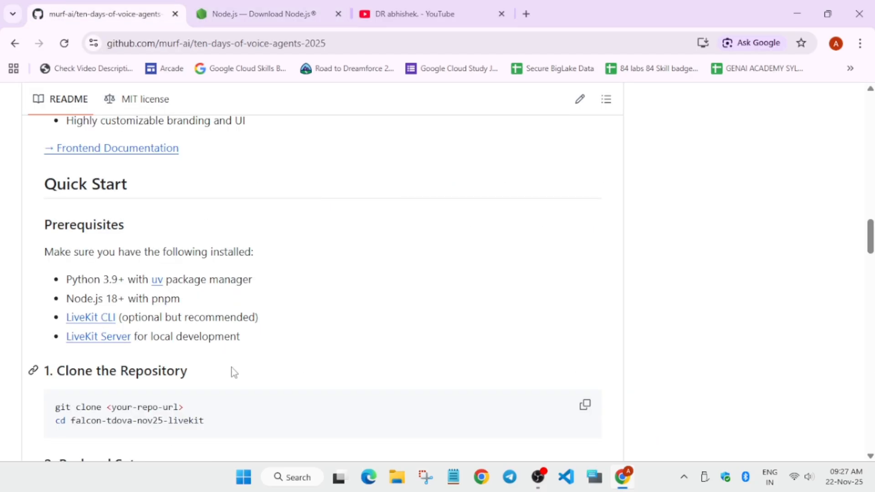
pyautogui.click(257, 13)
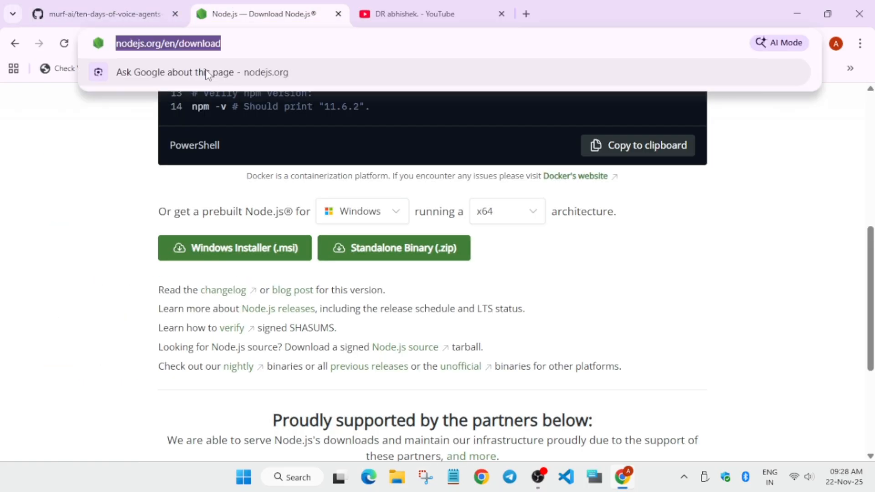
pyautogui.write('nodejs w')
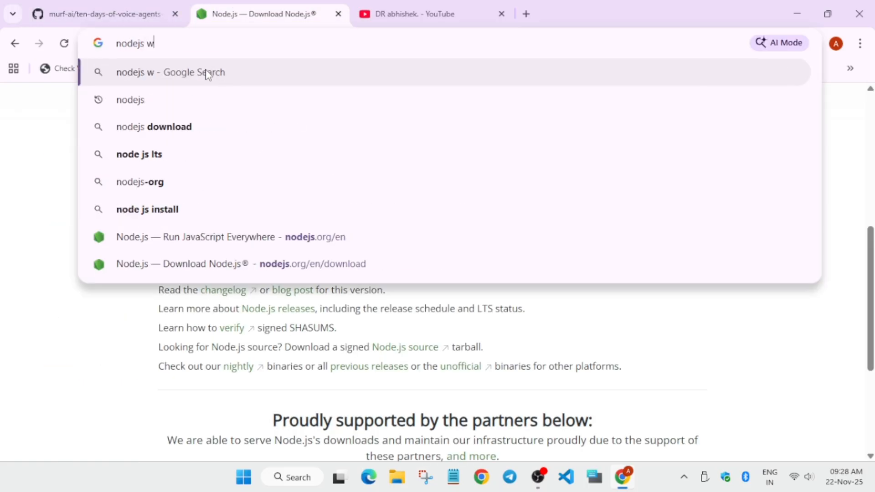
pyautogui.write('ith pnpn')
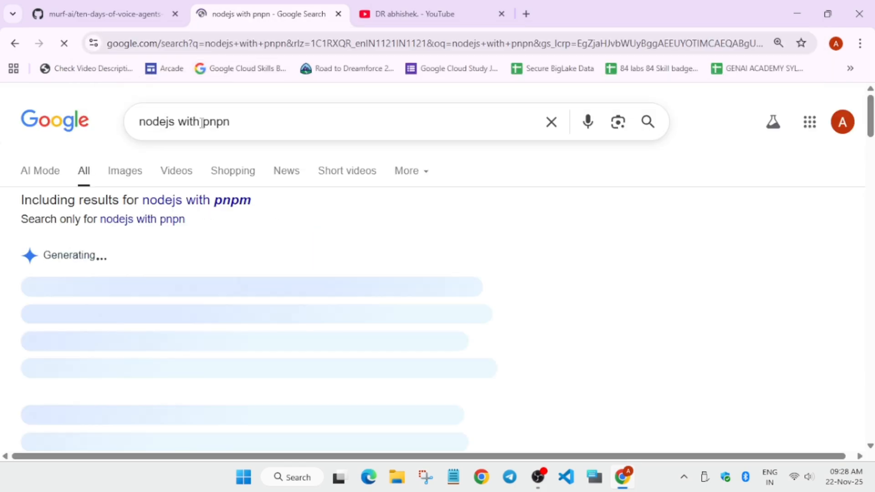
# Open the 'Installation | pnpm' result and scroll to its Windows PowerShell command
pyautogui.scroll(-3)
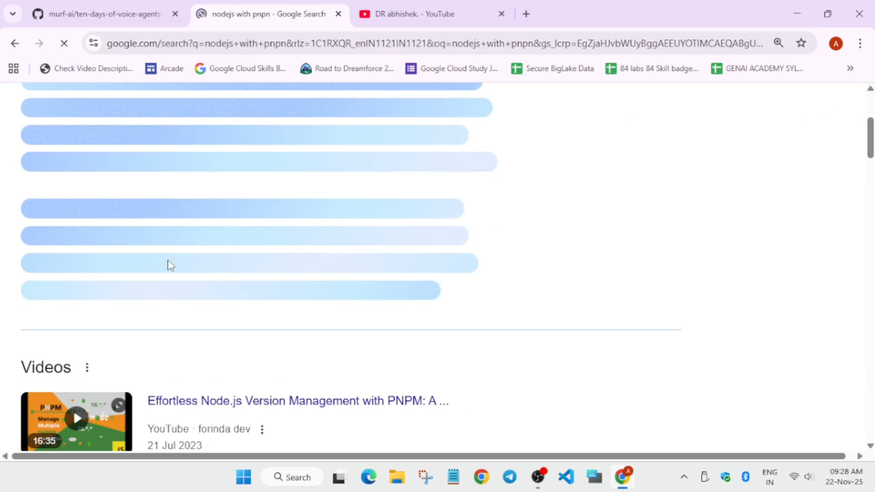
pyautogui.scroll(-3)
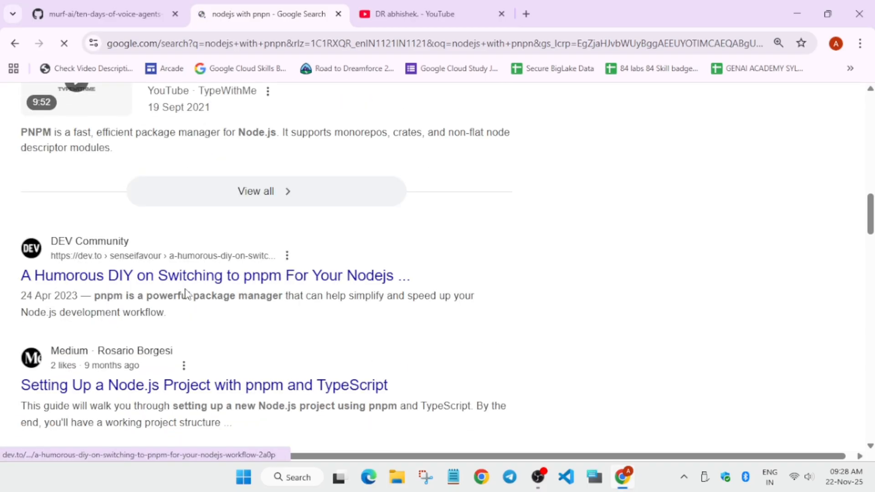
pyautogui.scroll(-3)
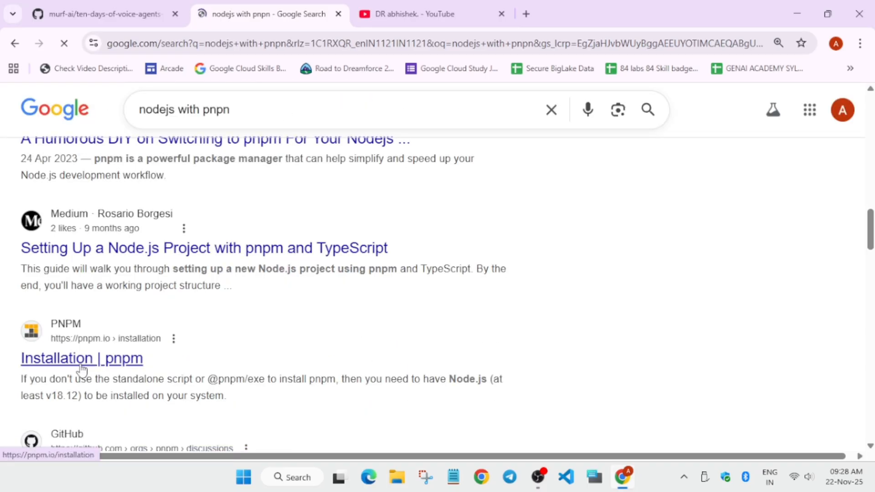
pyautogui.click(82, 357)
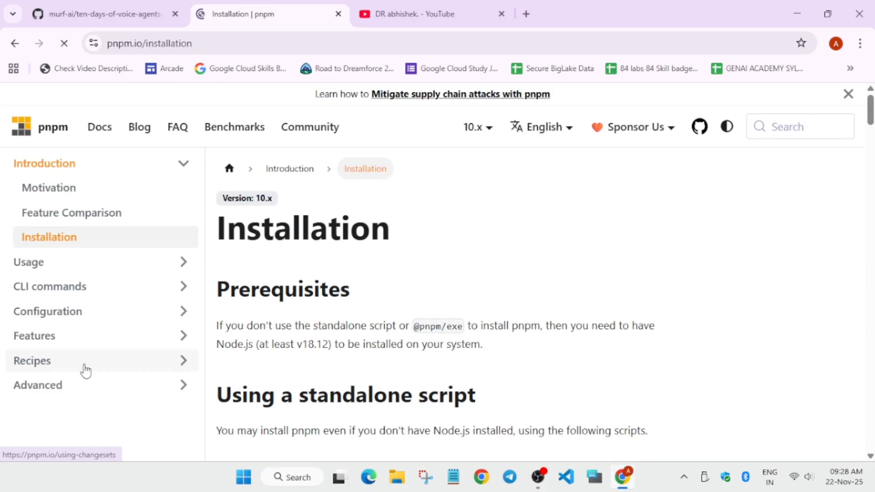
pyautogui.scroll(-3)
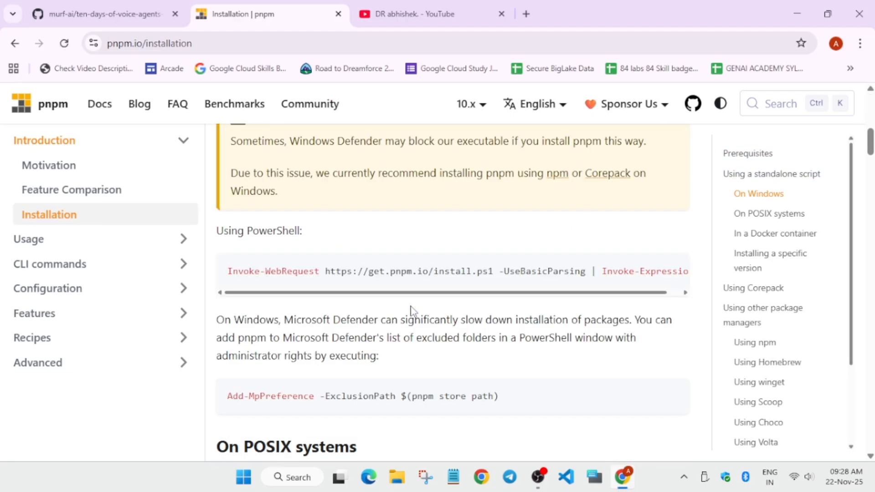
pyautogui.moveTo(313, 298)
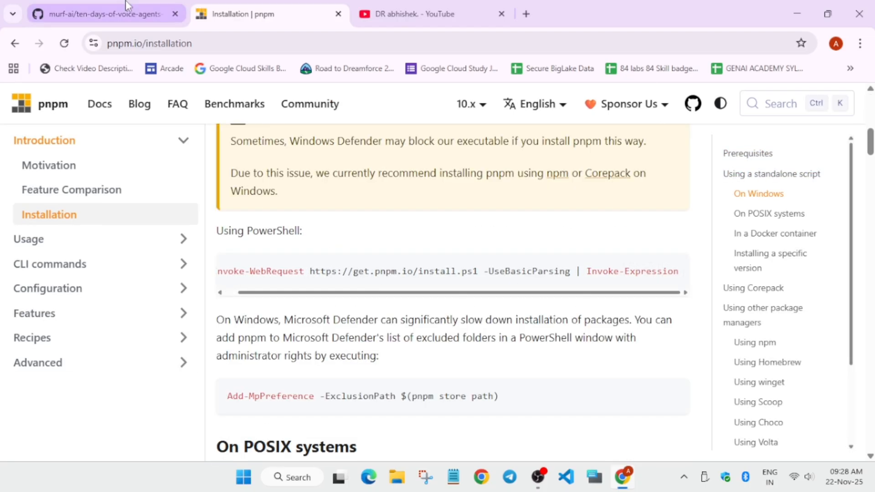
# Open the README's LiveKit CLI link in a new tab and view the Windows winget command
pyautogui.click(100, 14)
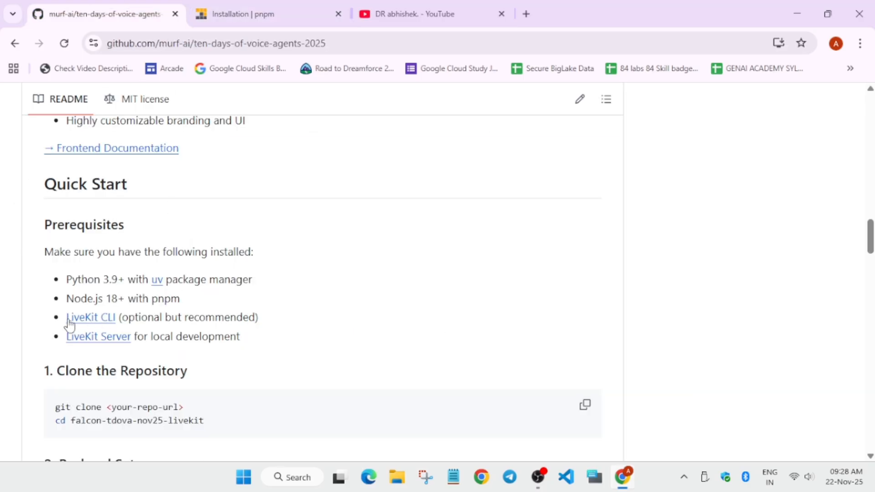
pyautogui.moveTo(212, 330)
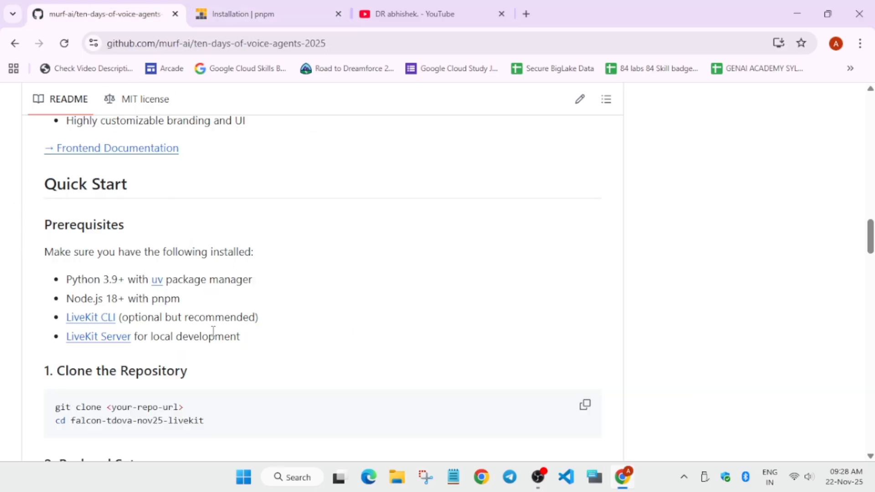
pyautogui.moveTo(119, 318)
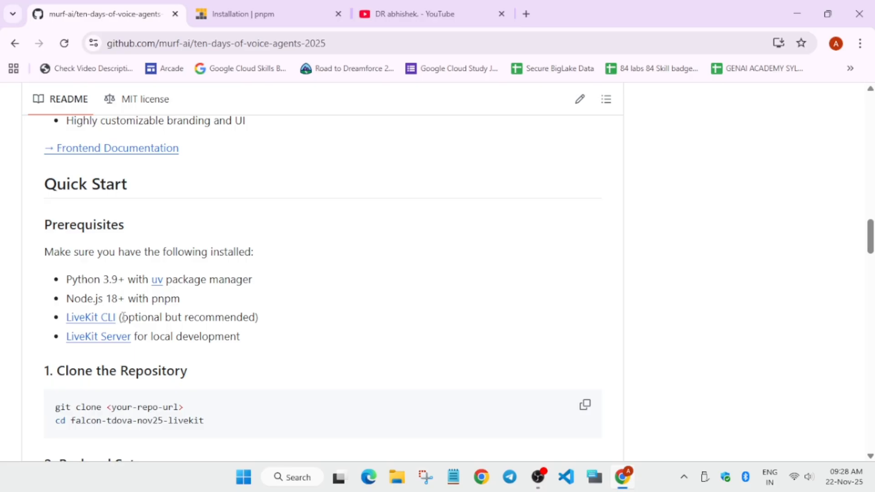
pyautogui.moveTo(90, 317)
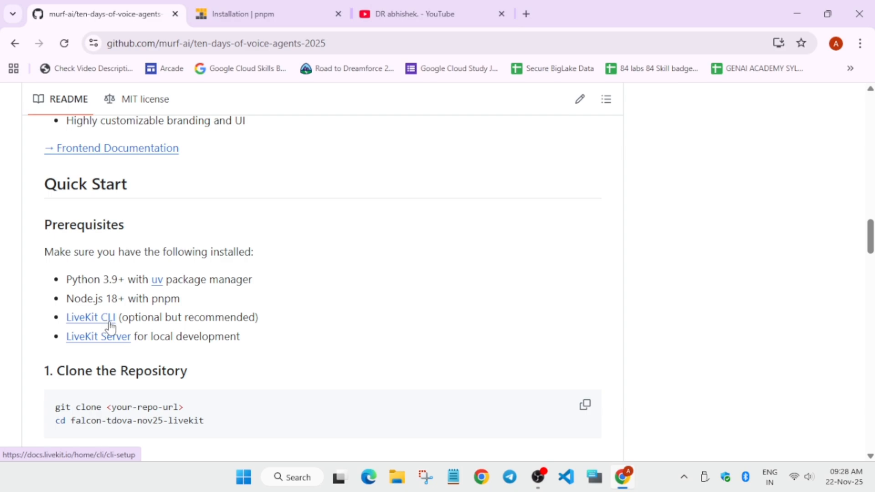
pyautogui.rightClick(90, 317)
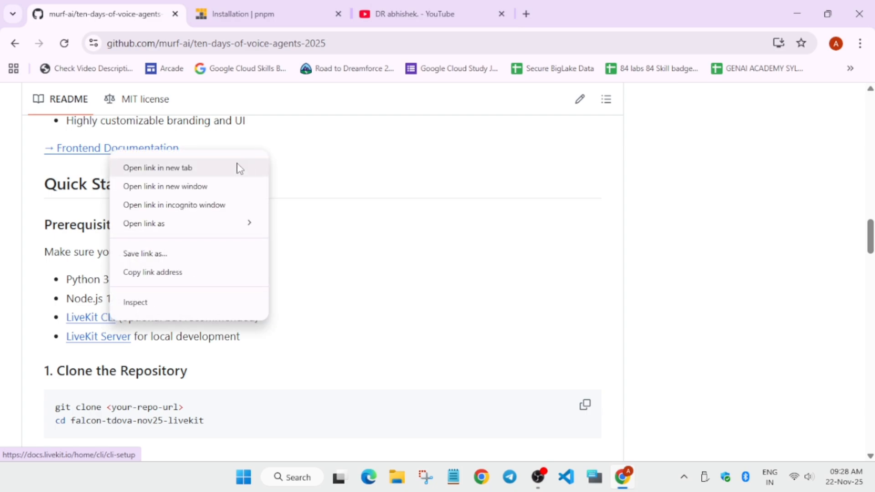
pyautogui.click(158, 167)
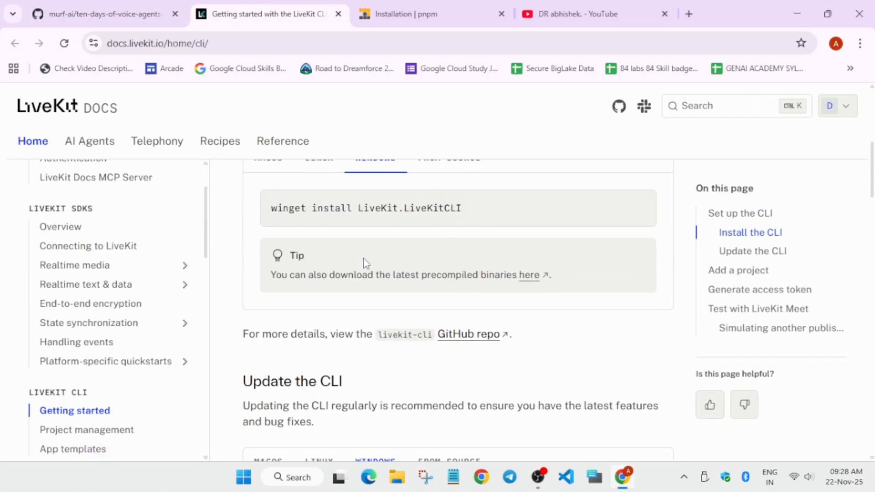
pyautogui.scroll(3)
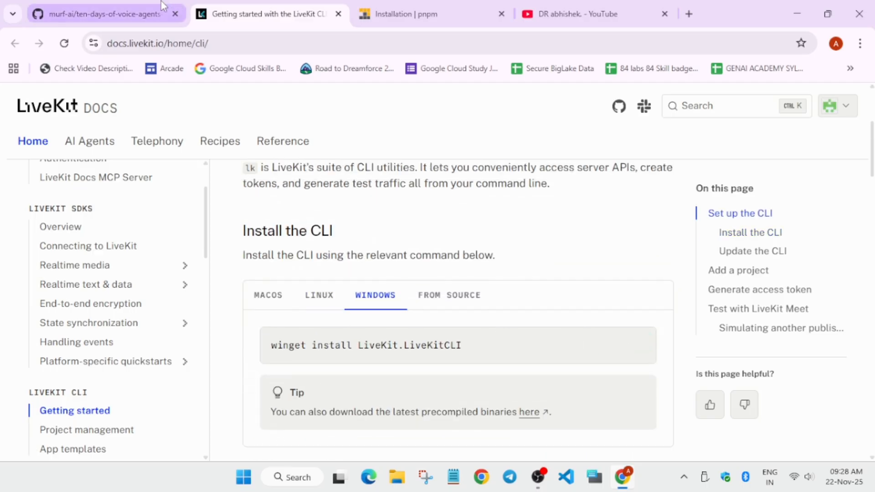
# Back on the README, bring 2. Backend Setup with the LIVEKIT, MURF, GOOGLE, DEEPGRAM keys into view
pyautogui.click(103, 14)
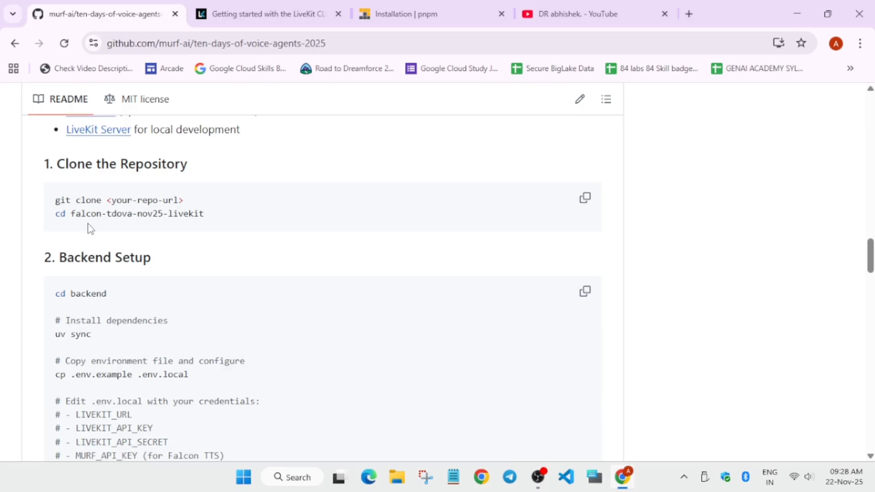
pyautogui.scroll(-3)
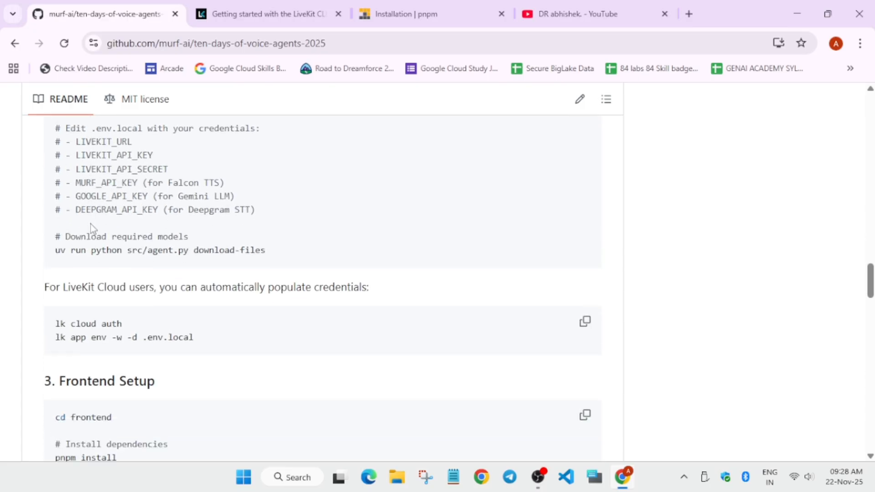
pyautogui.scroll(3)
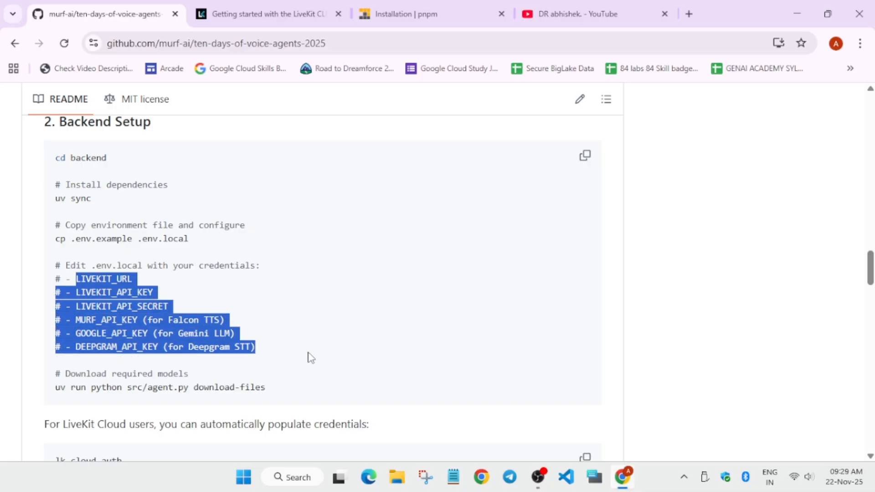
pyautogui.moveTo(224, 313)
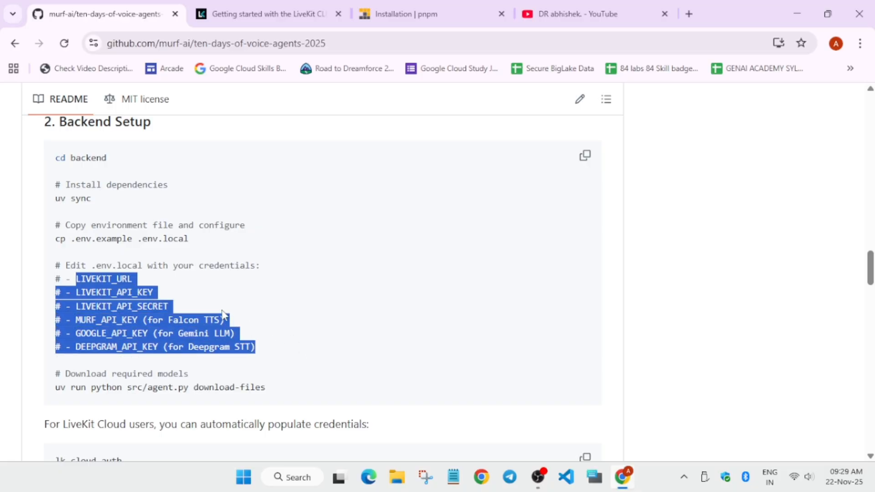
pyautogui.moveTo(258, 305)
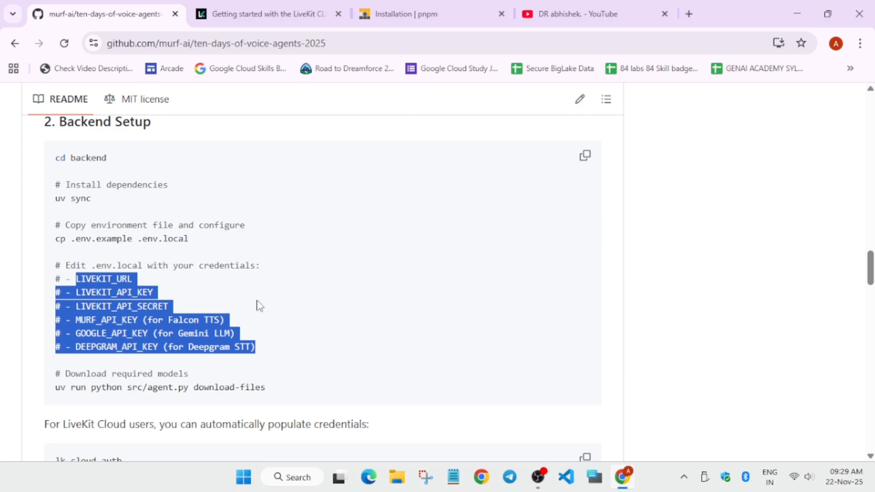
# Search 'google ai studio' and open the 'Build with Gemini' result
pyautogui.click(268, 14)
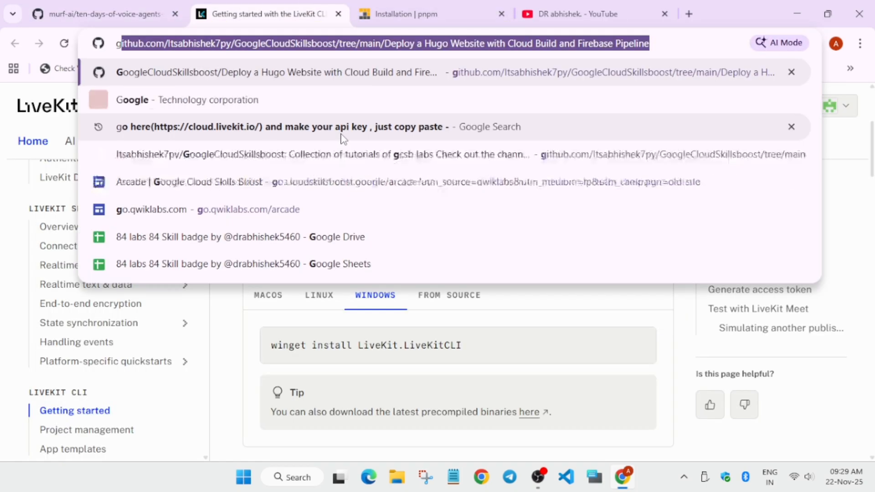
pyautogui.write('google ai st')
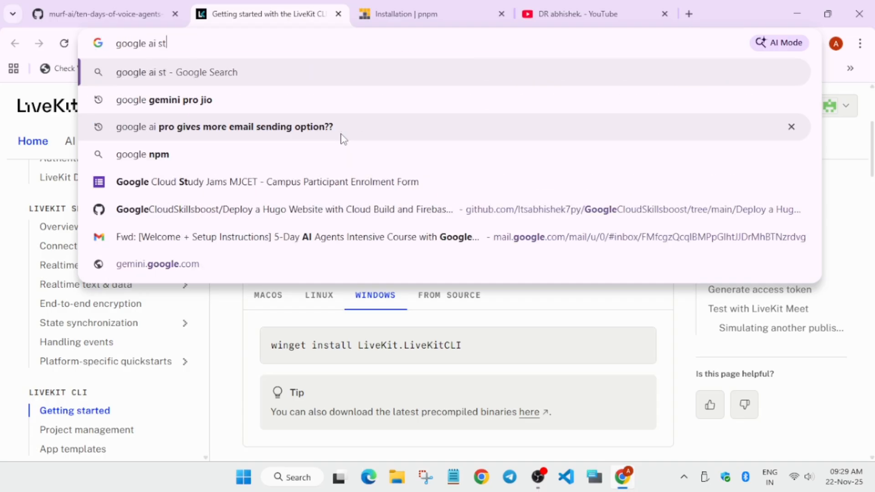
pyautogui.write('udio')
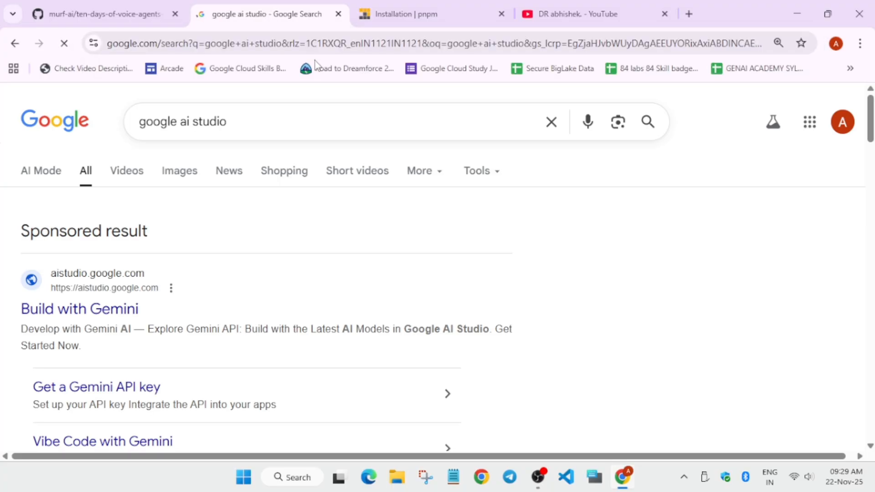
pyautogui.moveTo(80, 329)
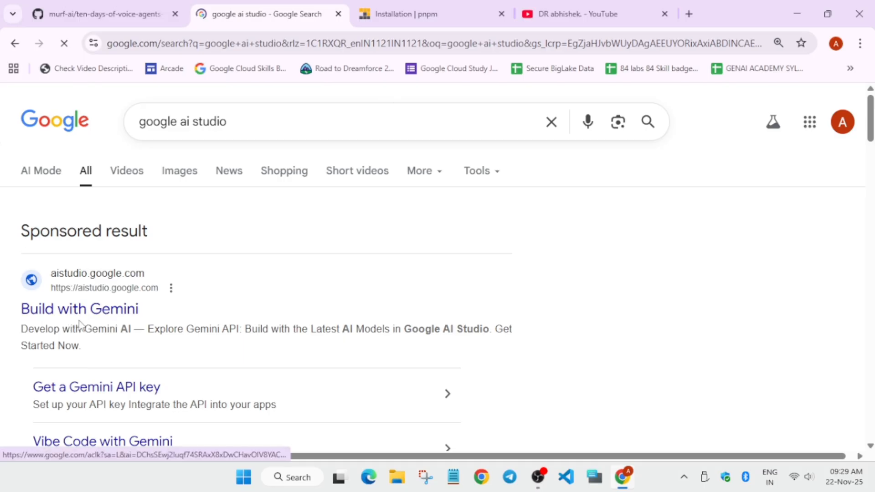
pyautogui.click(79, 309)
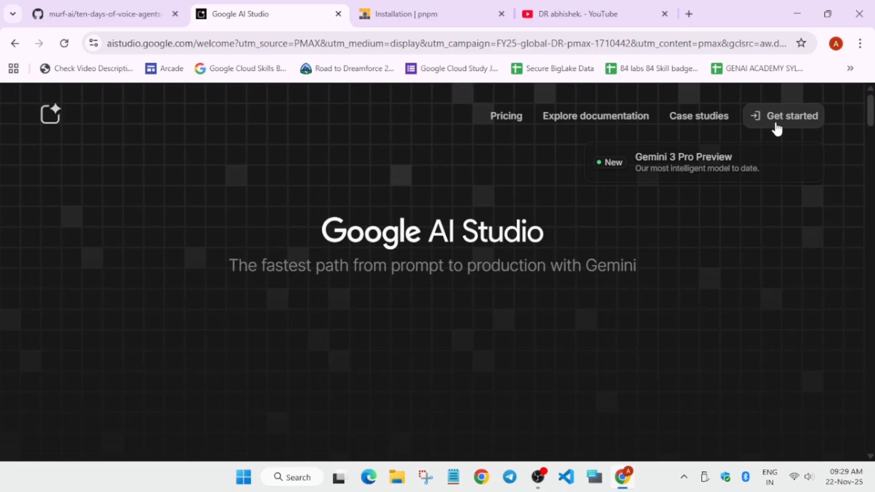
# From Get started, go to API Keys and begin creating a new API key
pyautogui.click(791, 116)
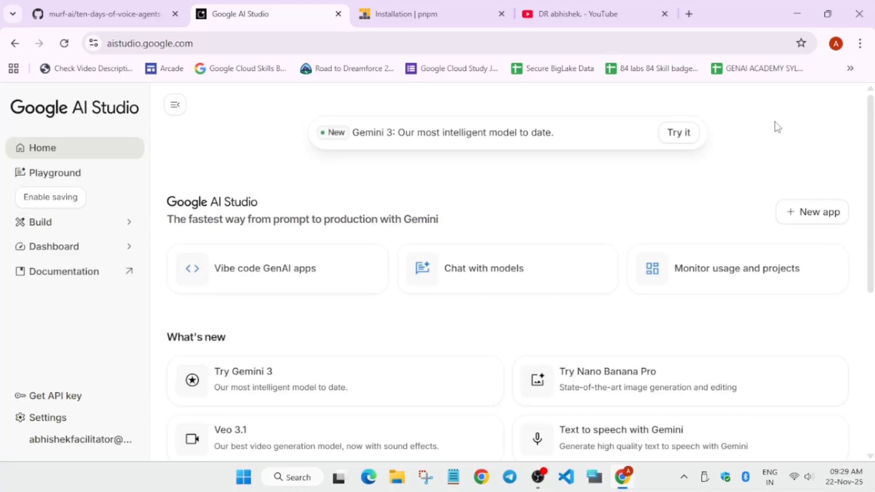
pyautogui.moveTo(55, 396)
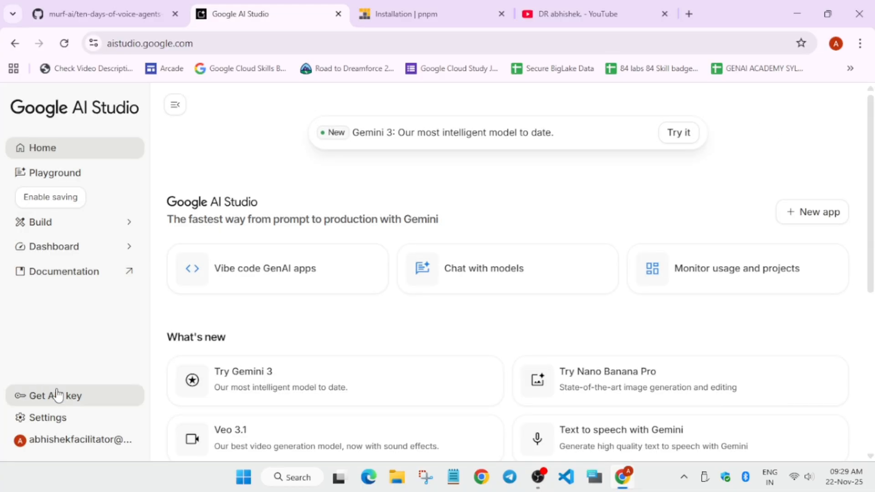
pyautogui.click(56, 395)
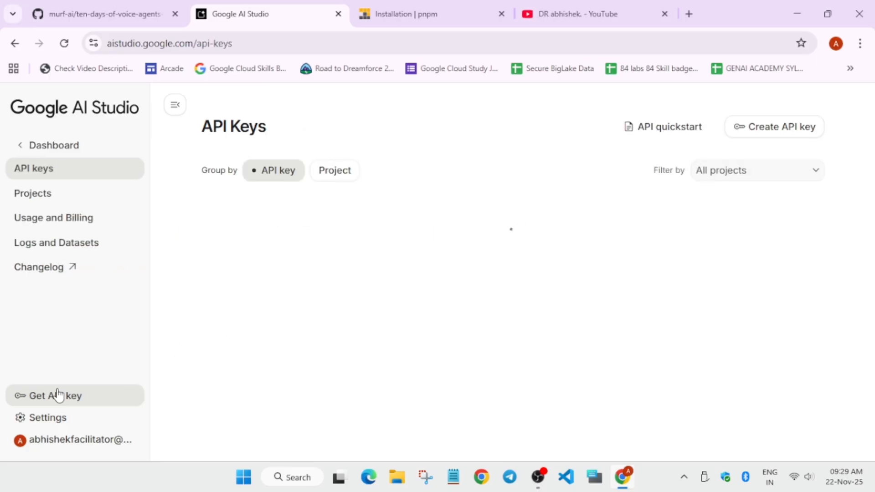
pyautogui.click(773, 127)
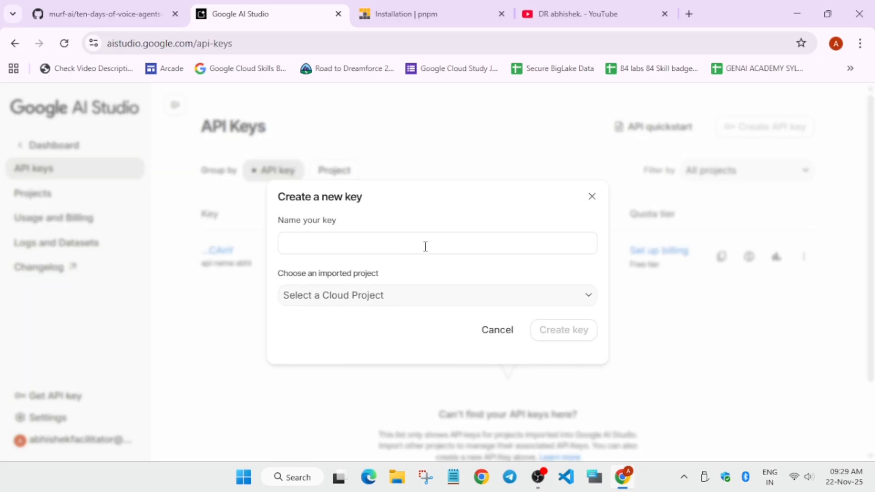
# Create a new cloud project named 'day5' for the key
pyautogui.click(437, 295)
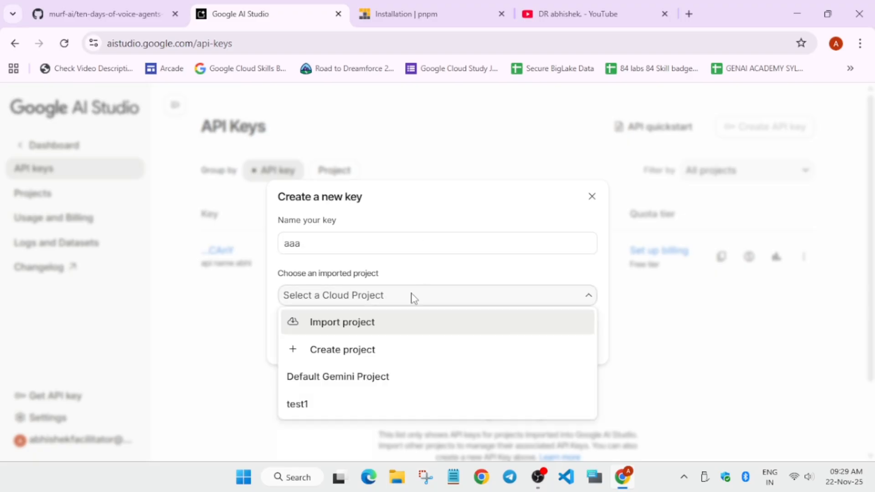
pyautogui.click(343, 350)
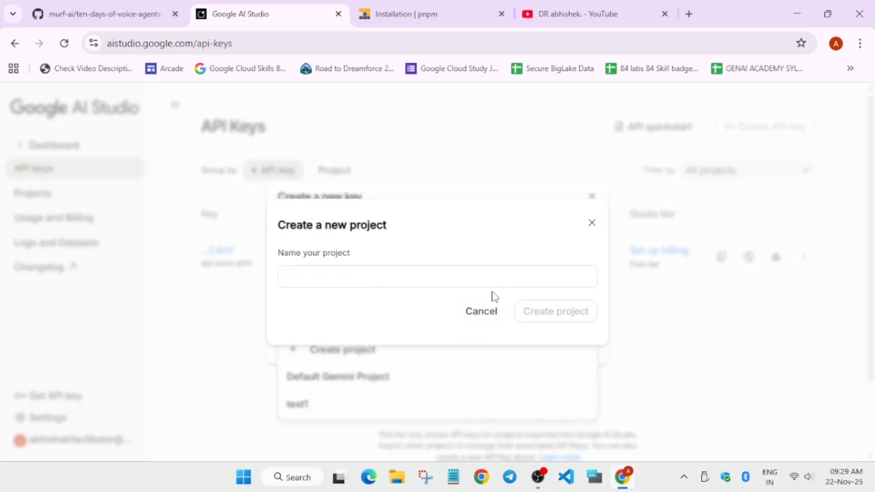
pyautogui.write('da')
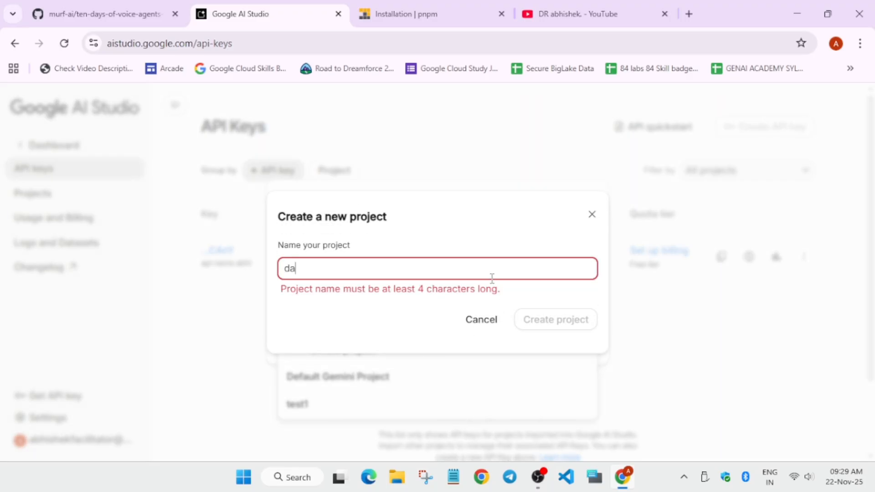
pyautogui.write('y5')
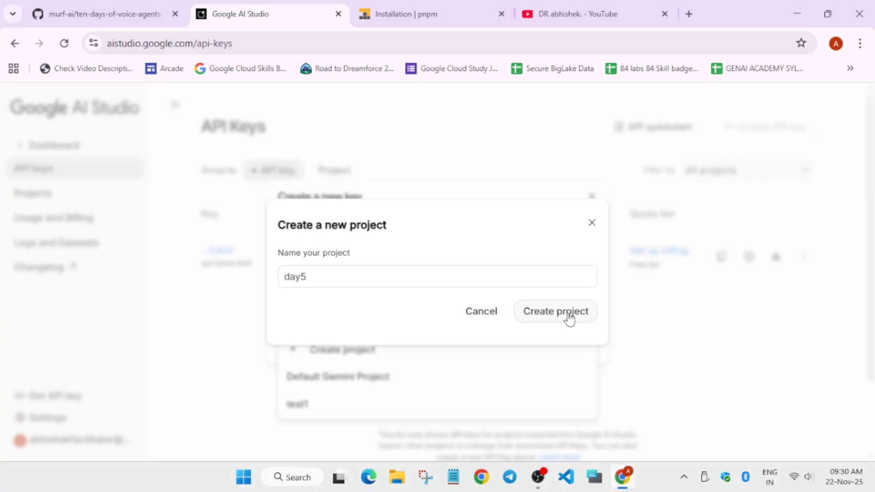
pyautogui.click(555, 311)
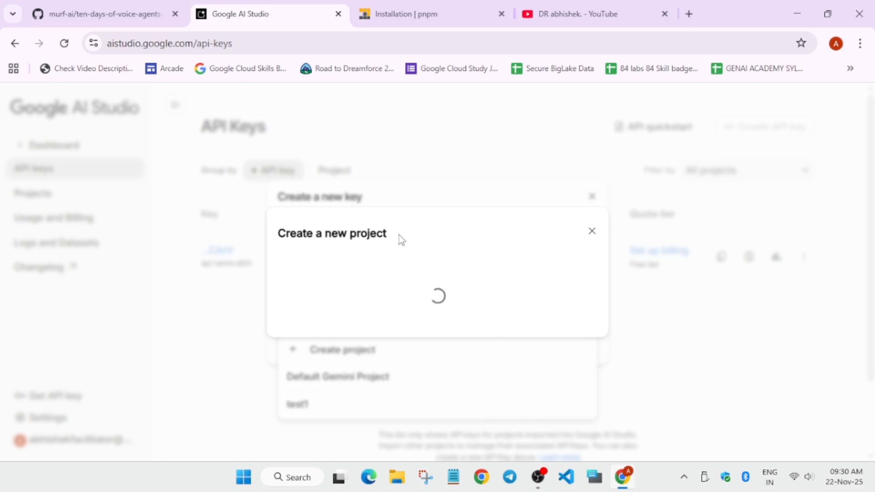
# Back on the voice agents repo tab, skim the README backend, frontend and run steps, returning to the file list
pyautogui.click(100, 14)
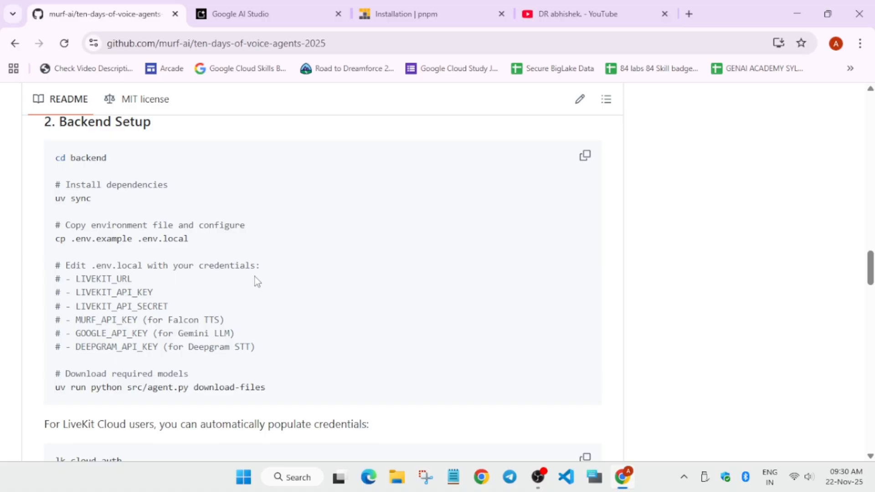
pyautogui.scroll(-3)
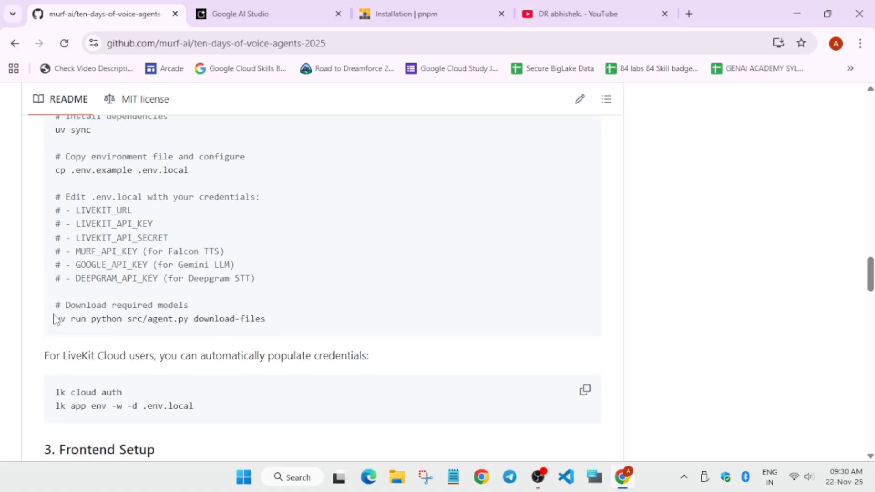
pyautogui.scroll(-3)
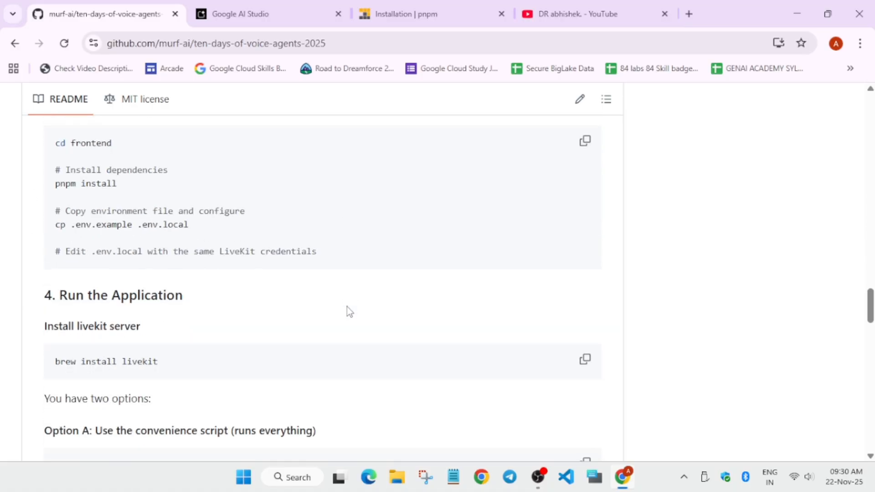
pyautogui.scroll(-3)
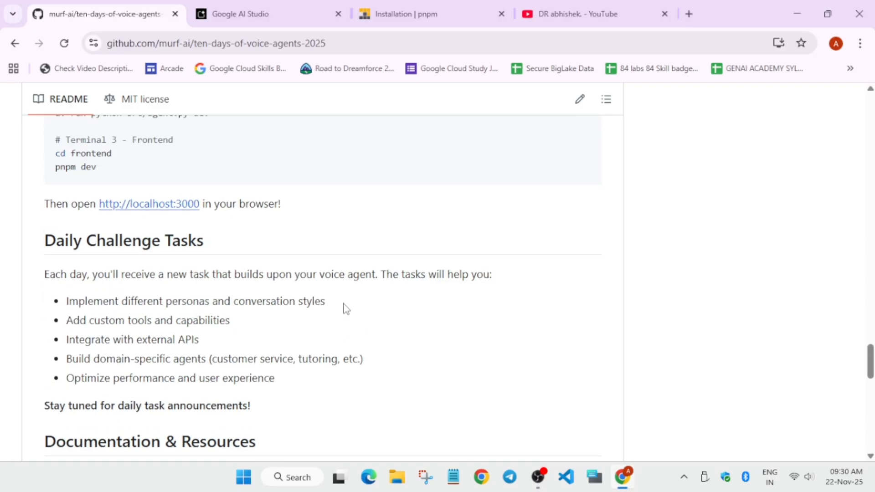
pyautogui.scroll(3)
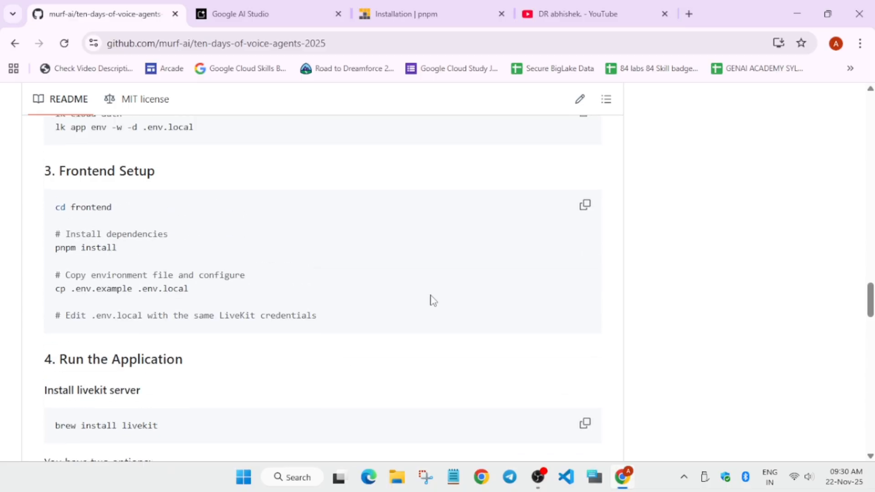
pyautogui.scroll(3)
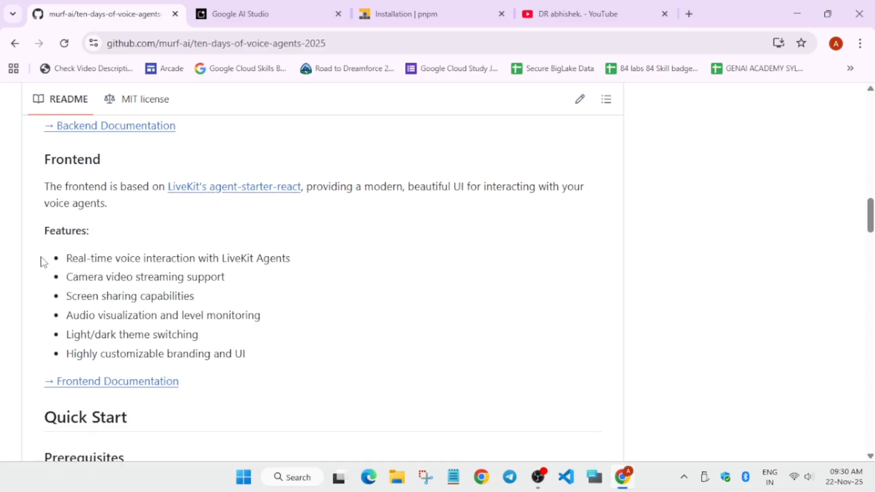
pyautogui.scroll(3)
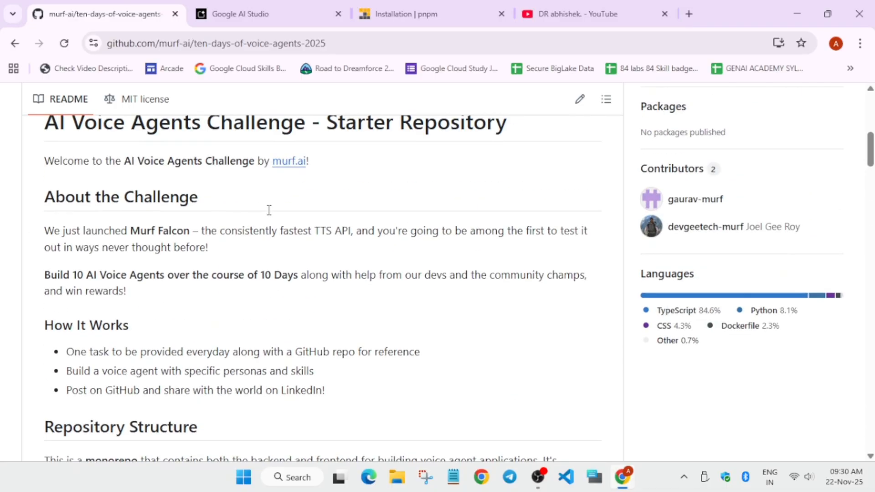
pyautogui.scroll(3)
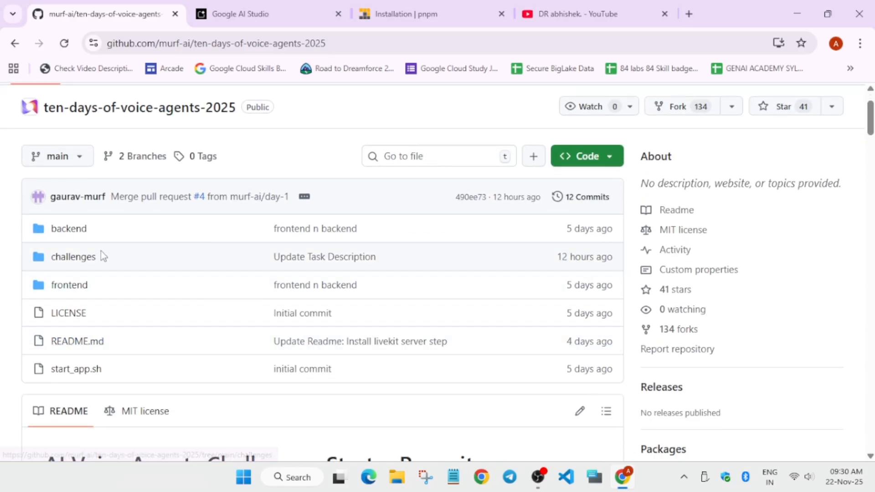
pyautogui.moveTo(72, 257)
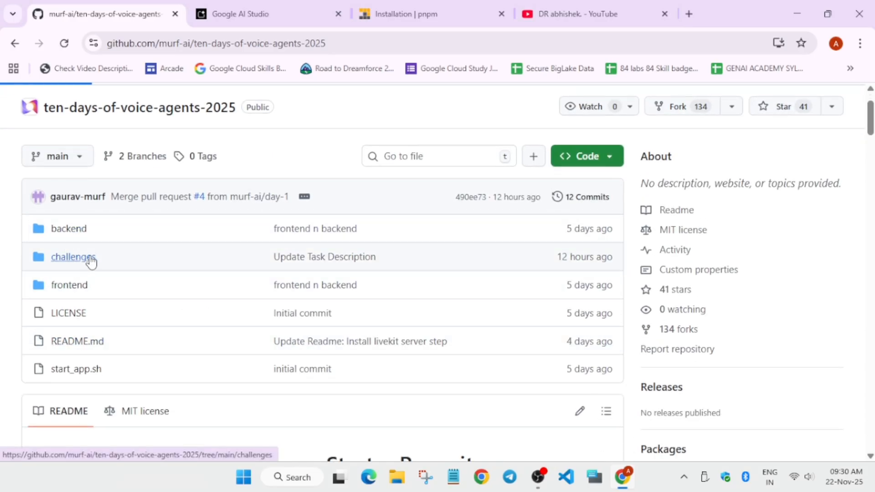
# Open challenges/Day 1 Task.md and scroll through its four steps
pyautogui.click(73, 256)
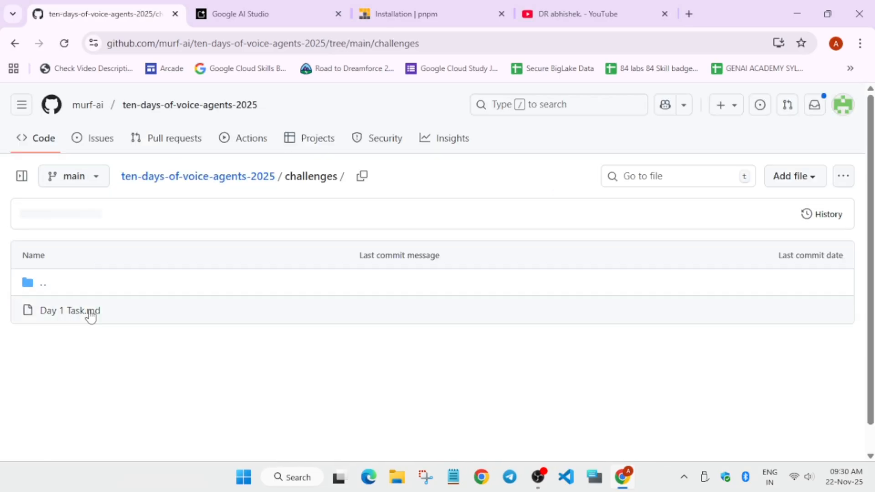
pyautogui.click(69, 310)
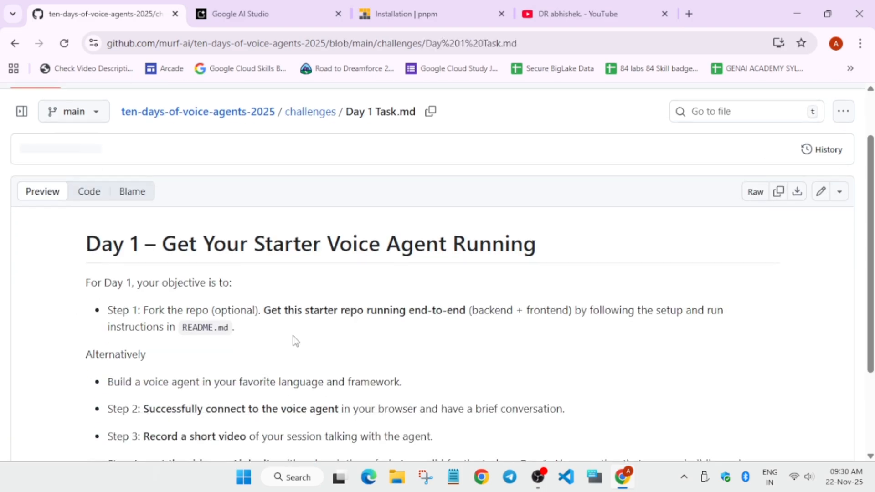
pyautogui.scroll(-3)
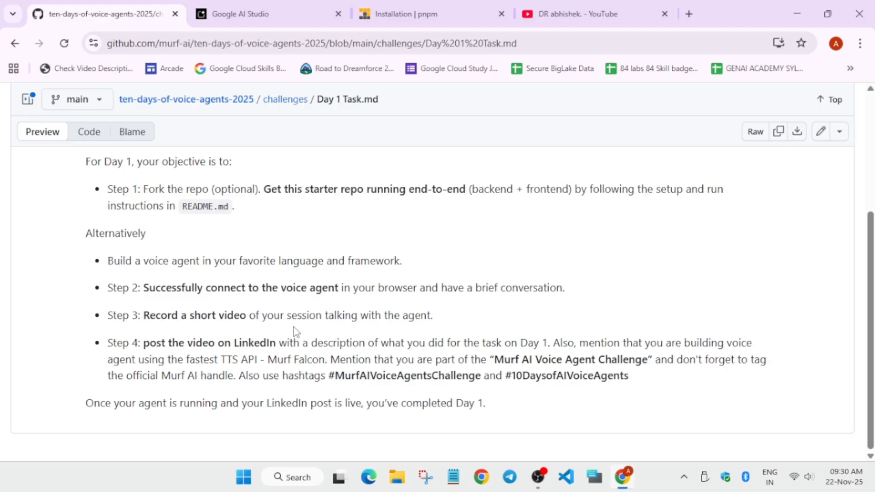
pyautogui.moveTo(421, 281)
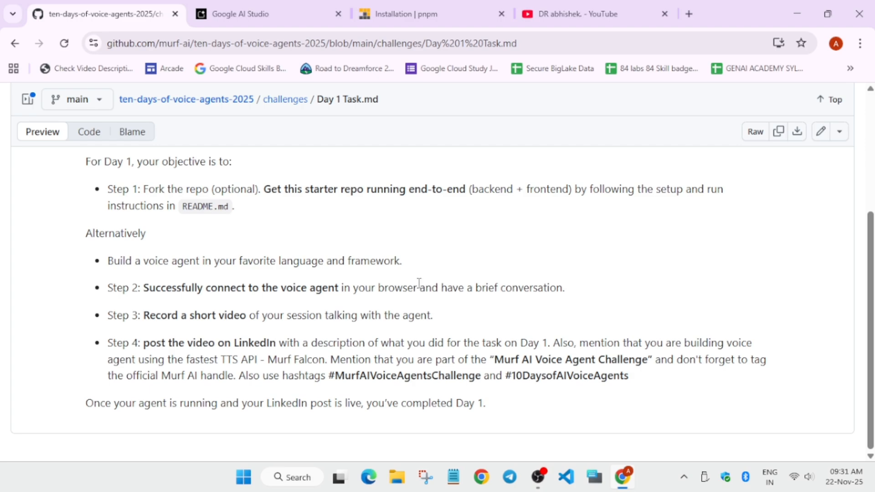
pyautogui.moveTo(407, 303)
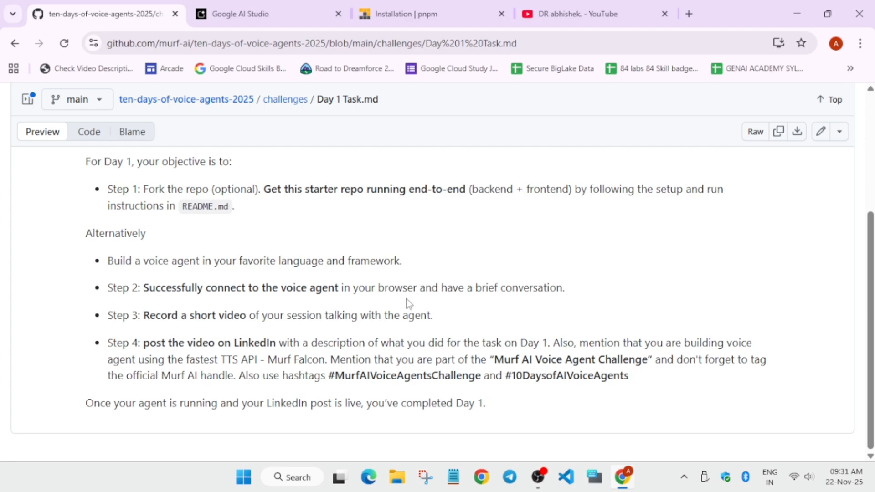
pyautogui.moveTo(457, 289)
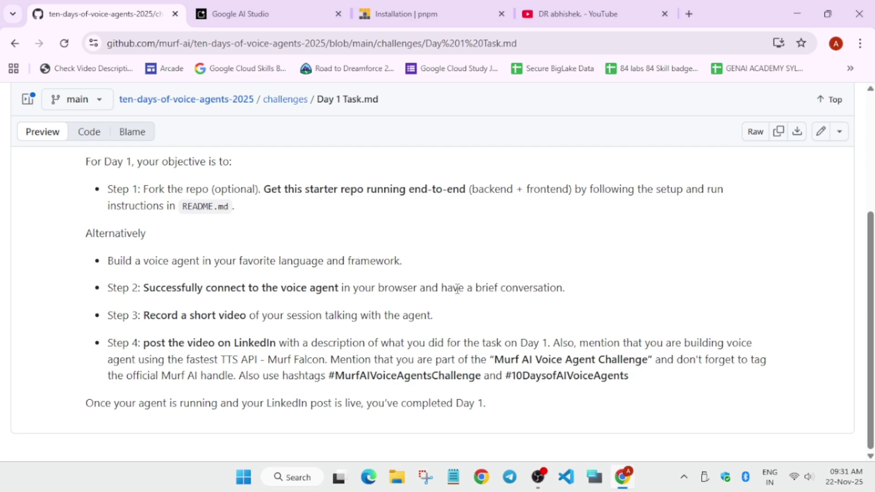
pyautogui.moveTo(495, 355)
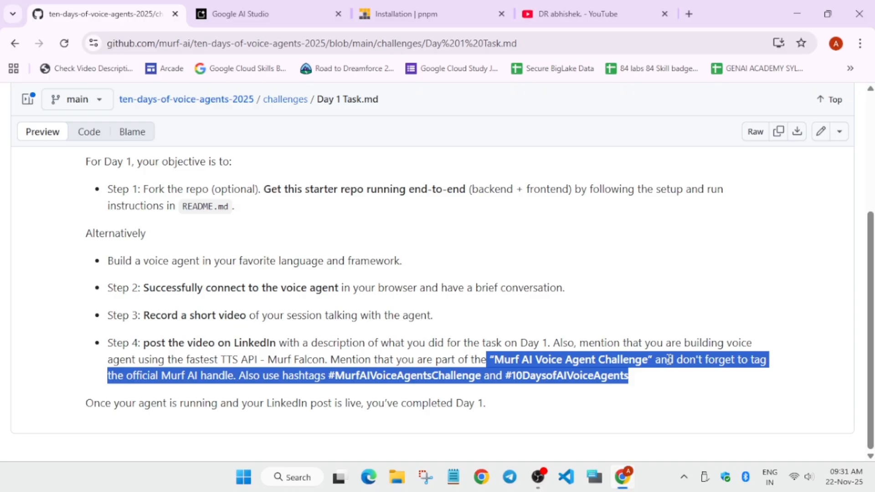
pyautogui.moveTo(665, 349)
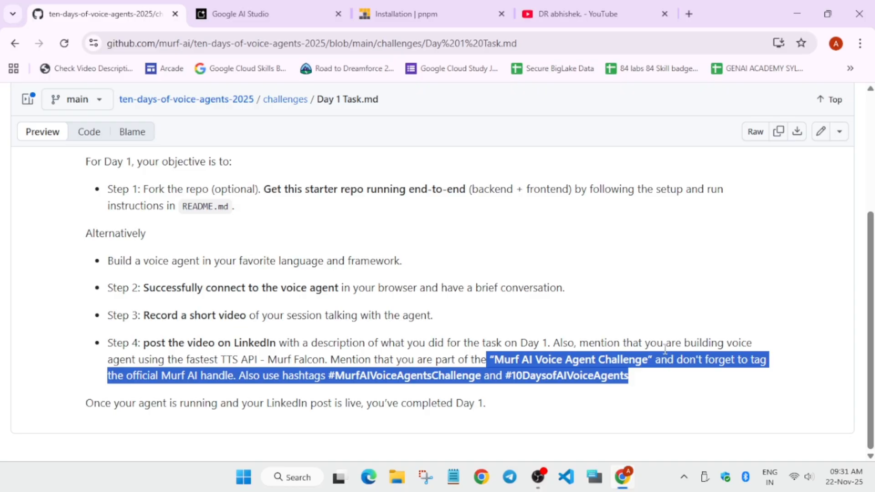